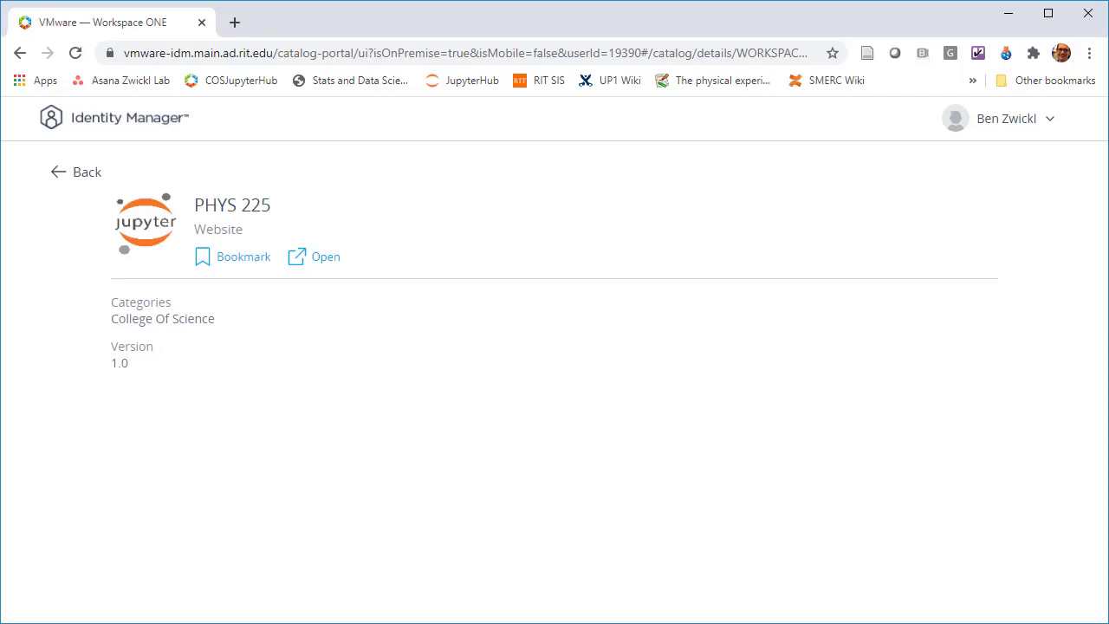
Launch the PHYS 225 Workspace ONE JupyterHub, open Formgrader, and view Manage Students
{"action": "left_click", "coordinate": [325, 256]}
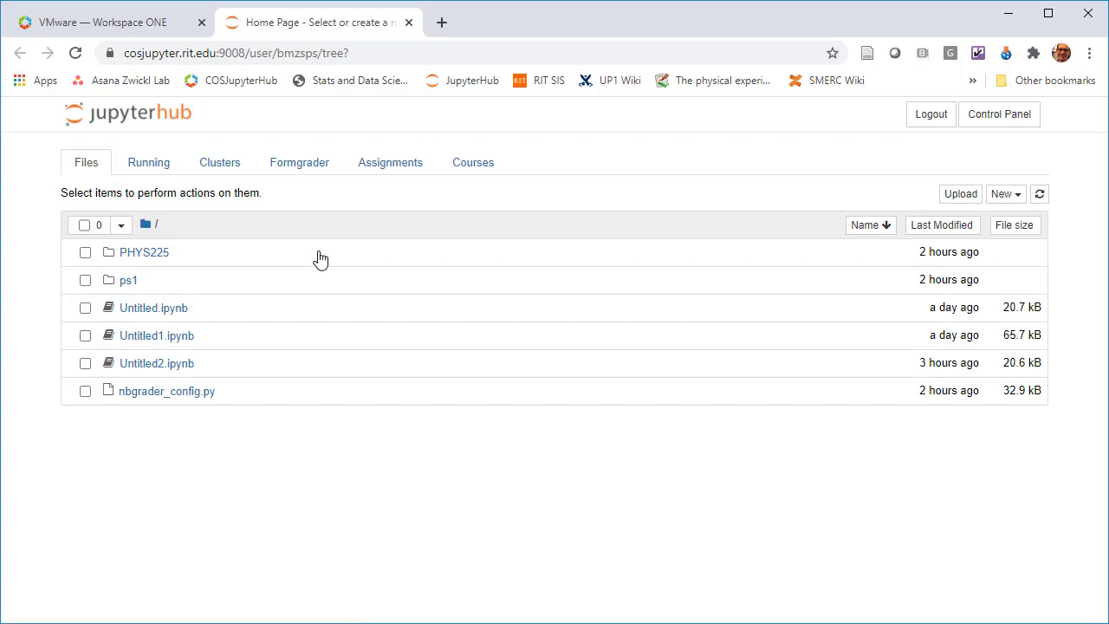
{"action": "mouse_move", "coordinate": [304, 171]}
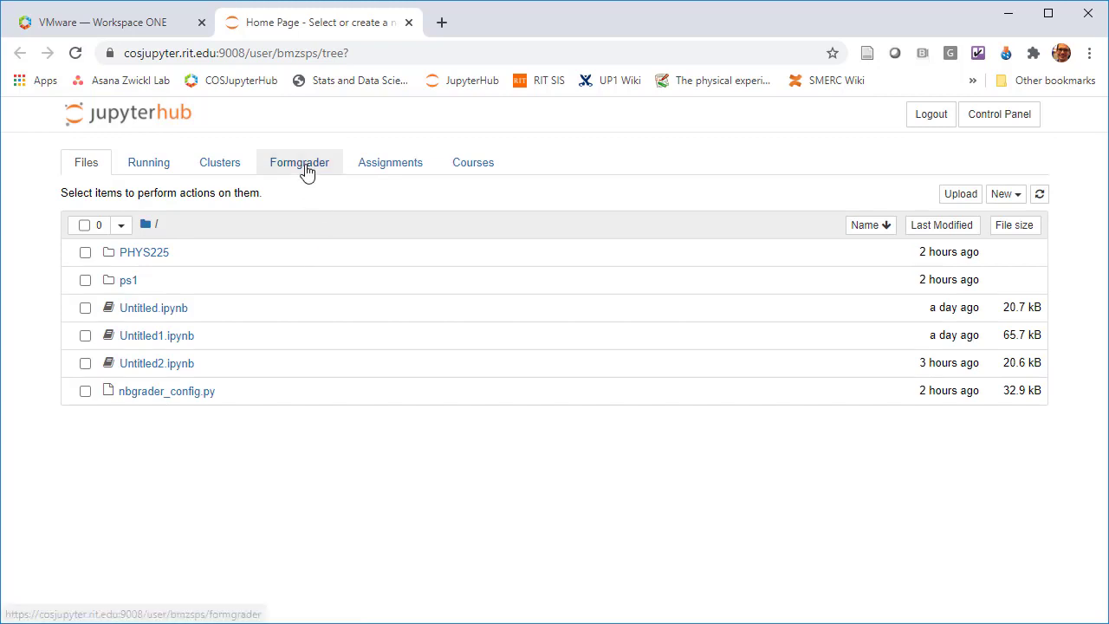
{"action": "left_click", "coordinate": [299, 162]}
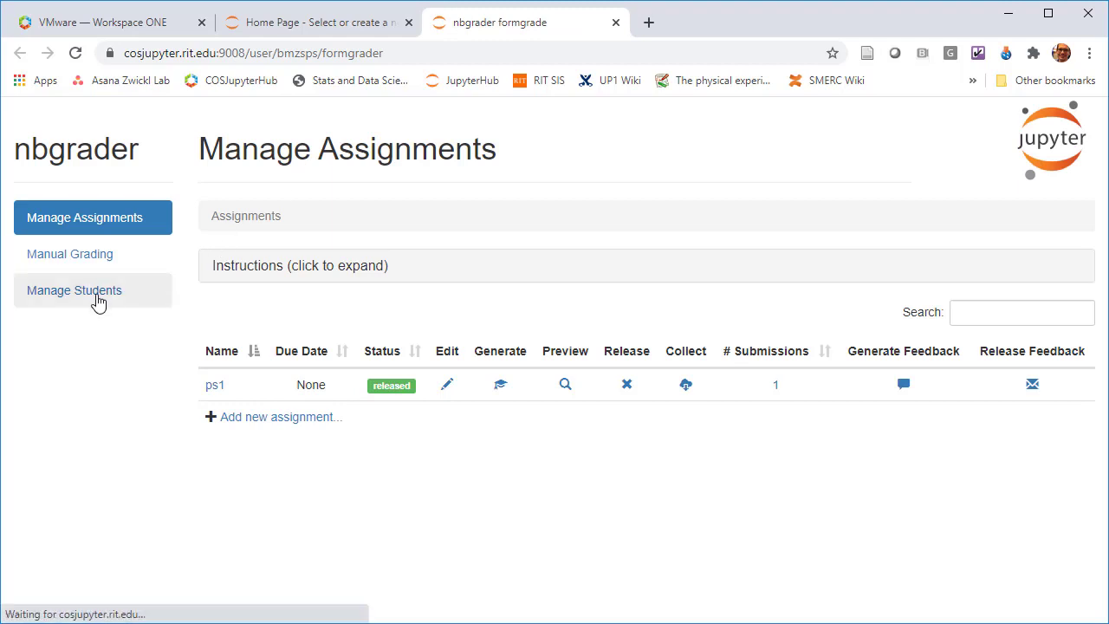
{"action": "left_click", "coordinate": [74, 291]}
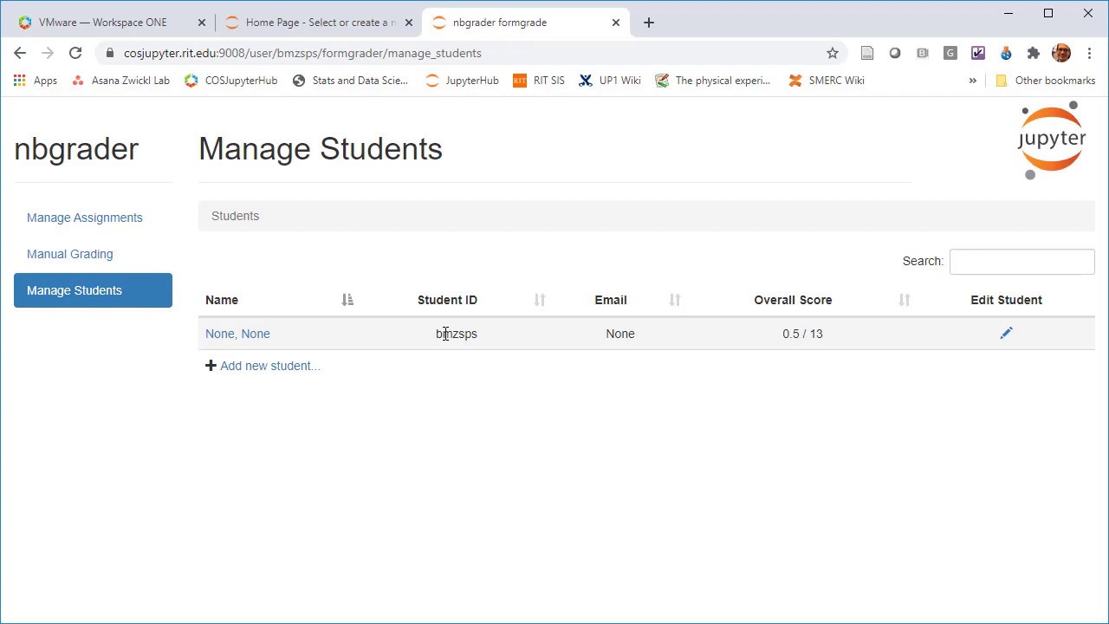
{"action": "mouse_move", "coordinate": [652, 23]}
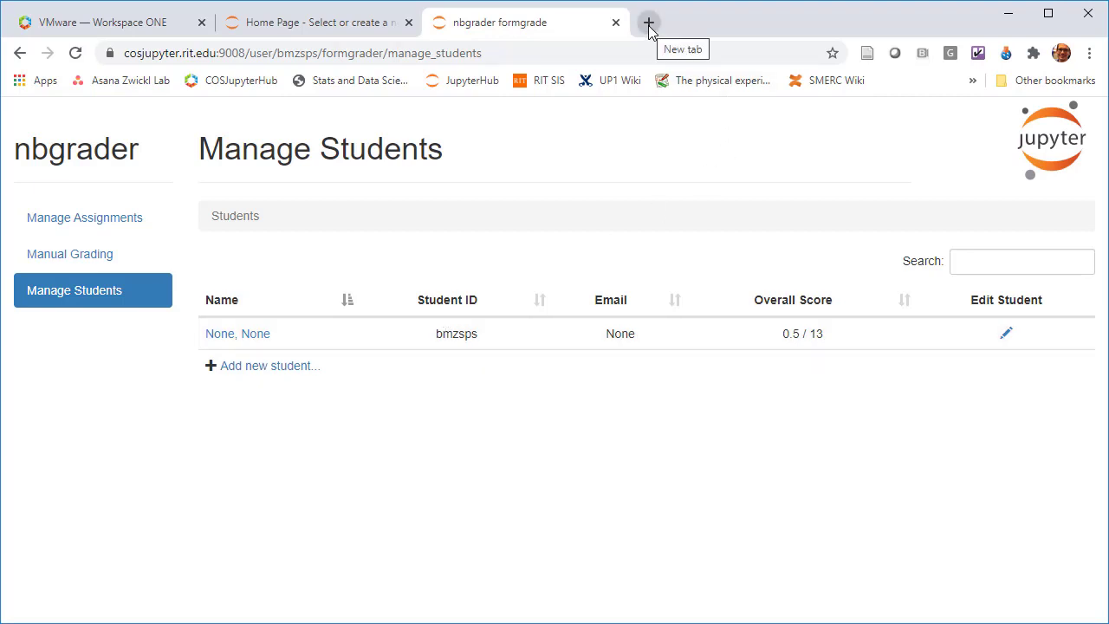
Go to mycourses.rit.edu in a new tab and reach PHYS.225.01 Grades > Enter Grades
{"action": "type", "text": "mycourses.rit.edu"}
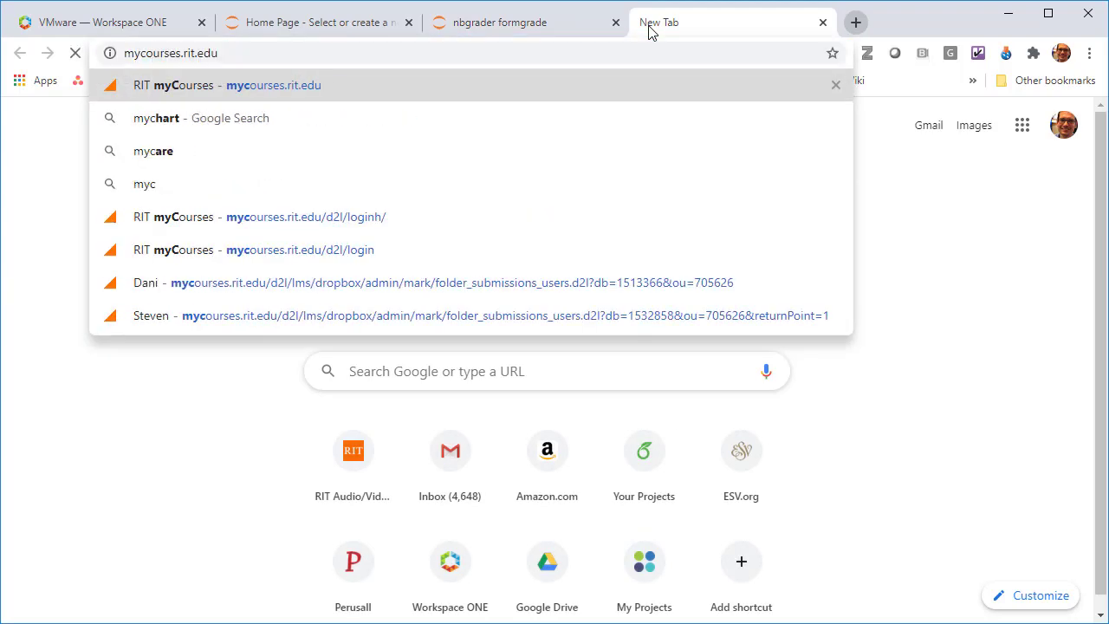
{"action": "left_click", "coordinate": [234, 85]}
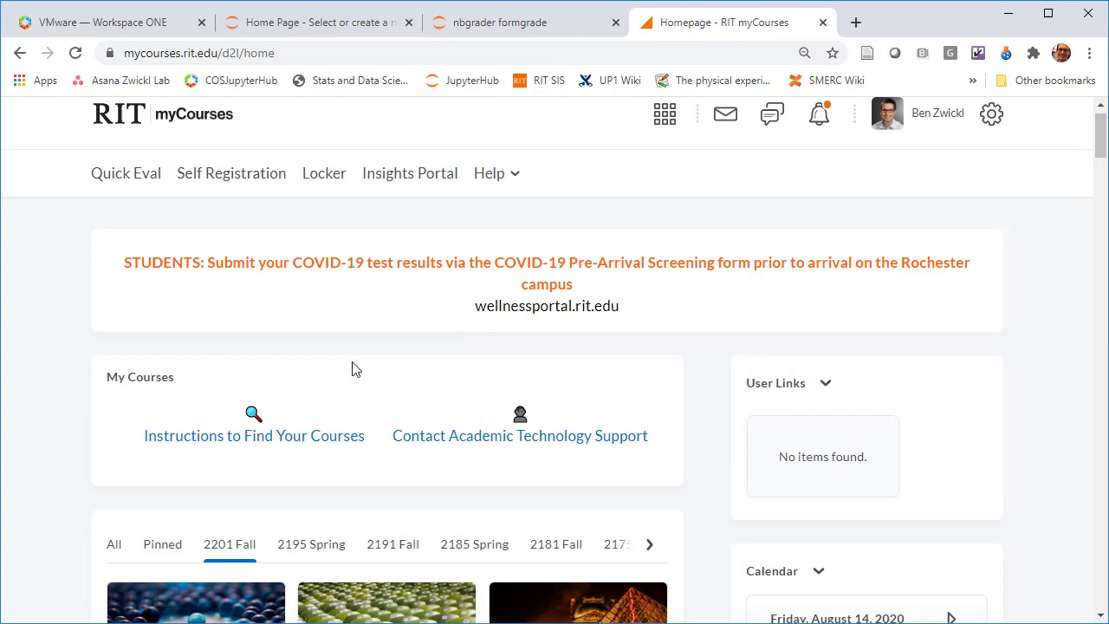
{"action": "left_click", "coordinate": [161, 420]}
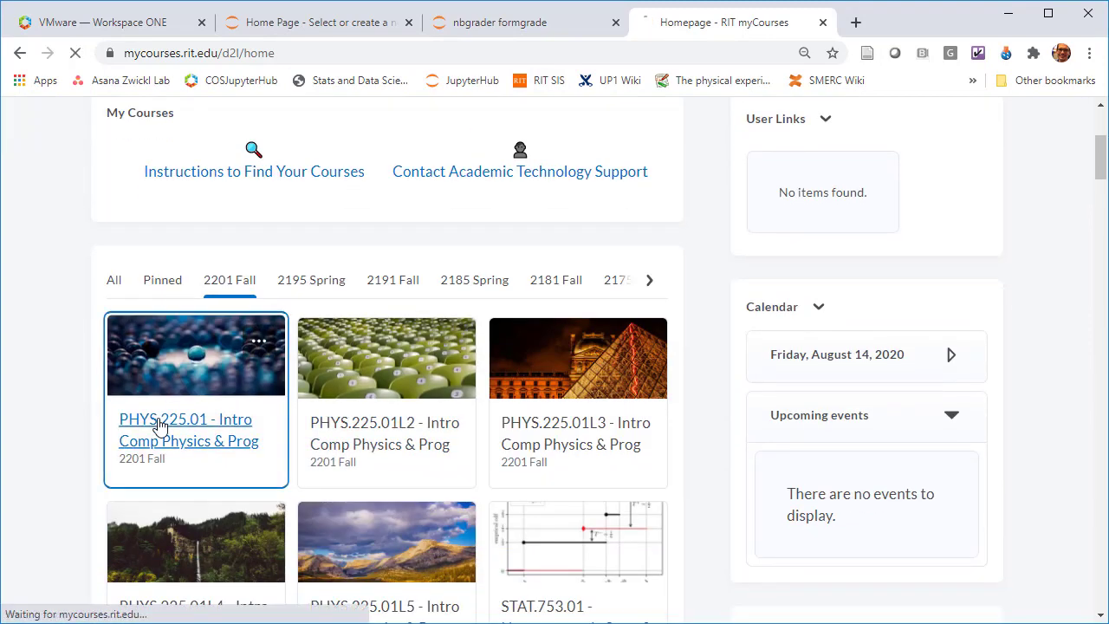
{"action": "left_click", "coordinate": [184, 419]}
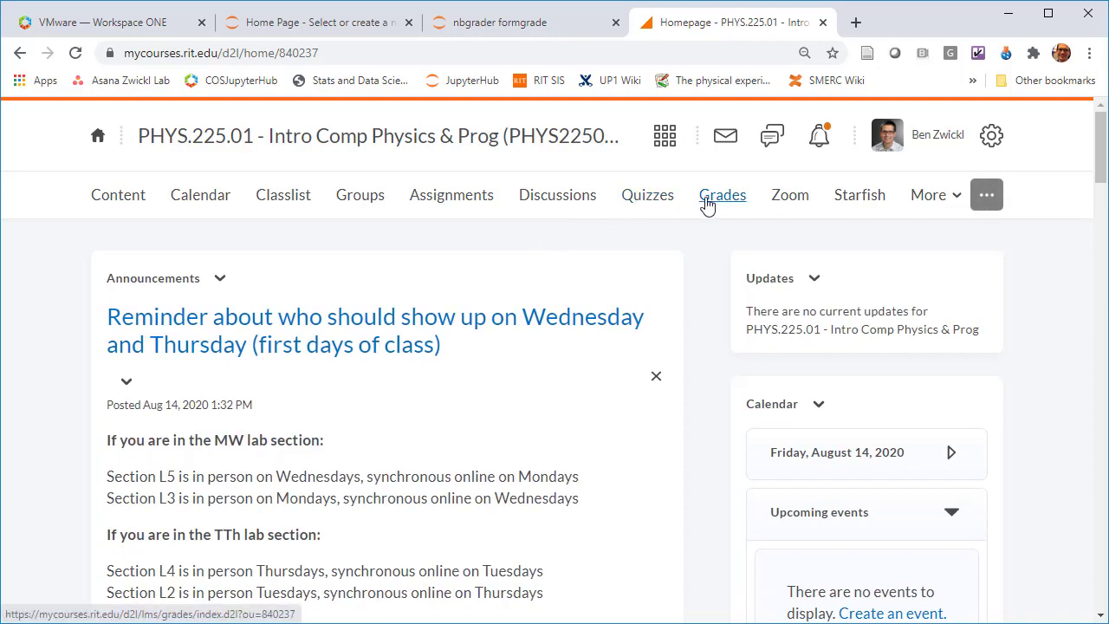
{"action": "left_click", "coordinate": [722, 194]}
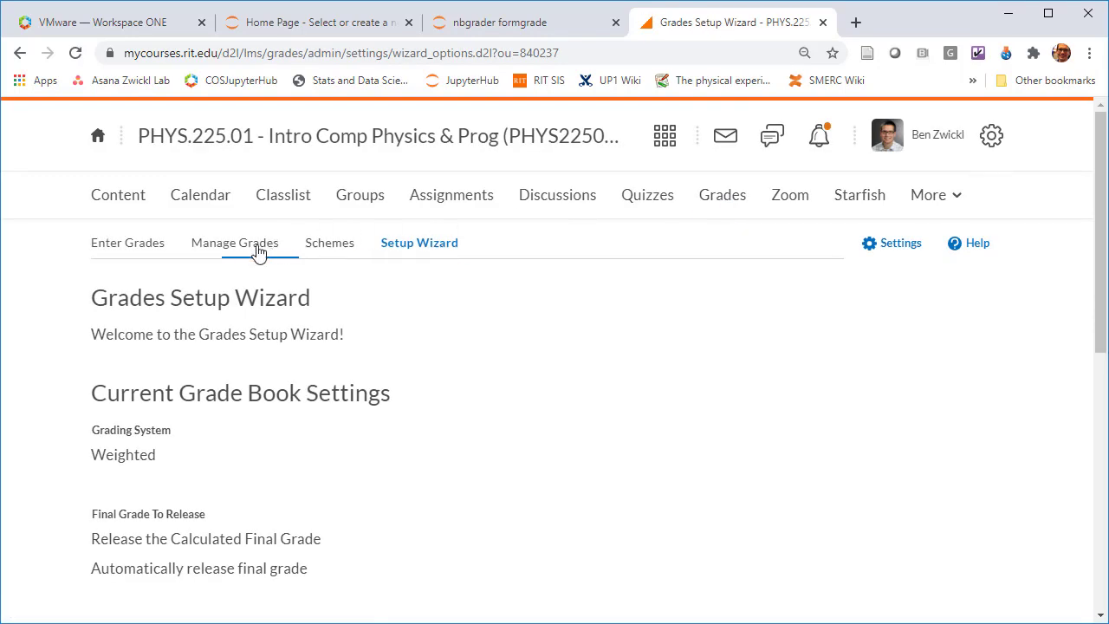
{"action": "left_click", "coordinate": [127, 242]}
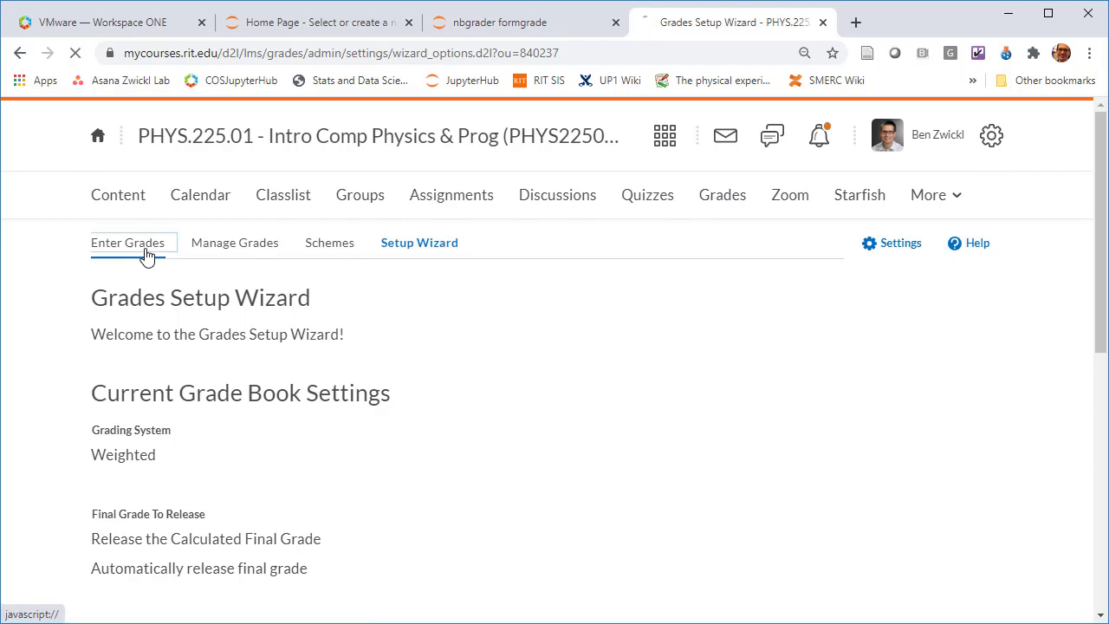
{"action": "left_click", "coordinate": [127, 241]}
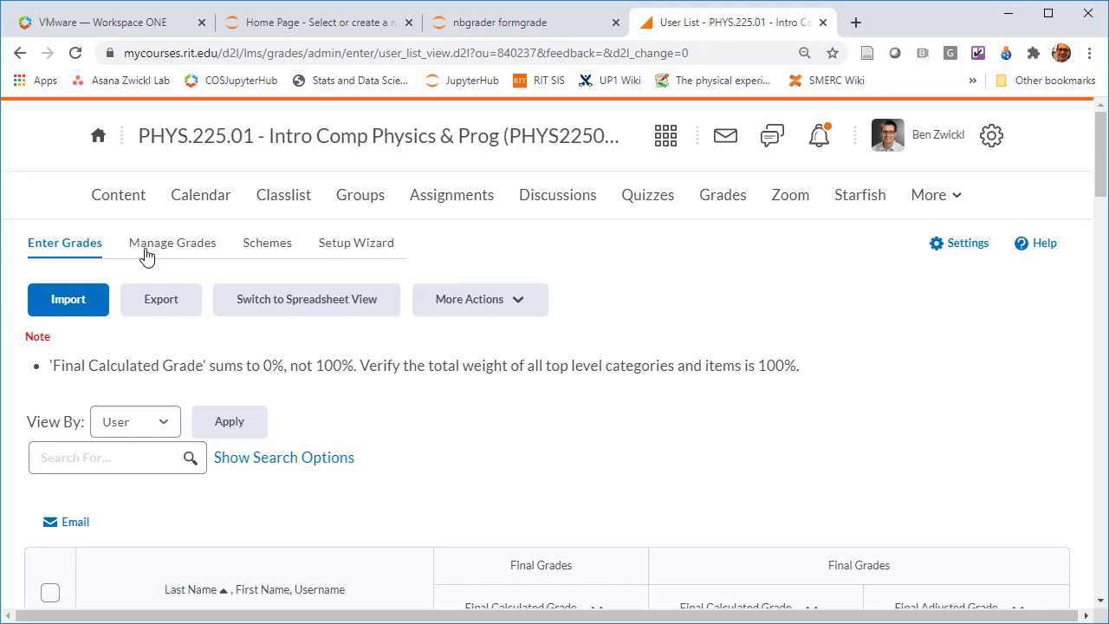
{"action": "mouse_move", "coordinate": [160, 302]}
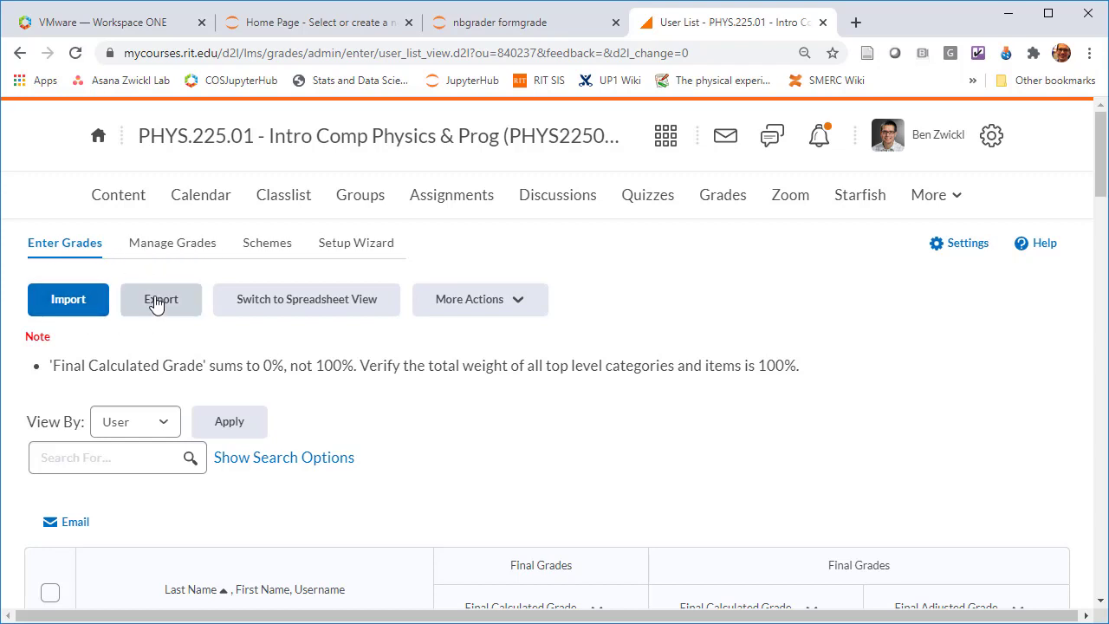
{"action": "mouse_move", "coordinate": [154, 292]}
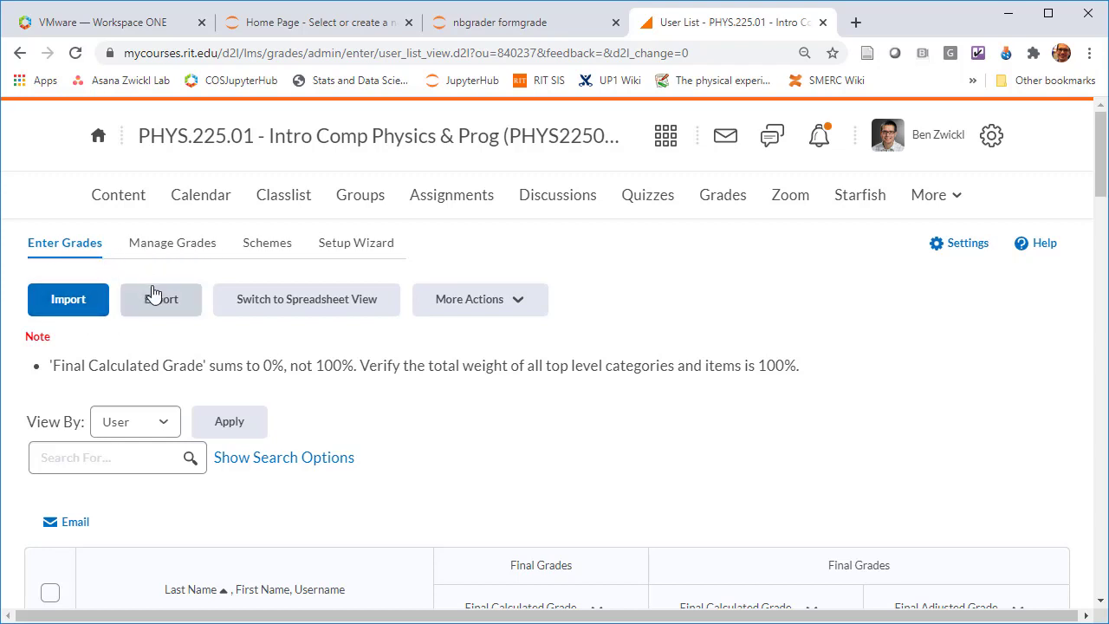
Set the grade export keyed by Both, without Points grade, including Last Name, First Name and Email
{"action": "left_click", "coordinate": [161, 299]}
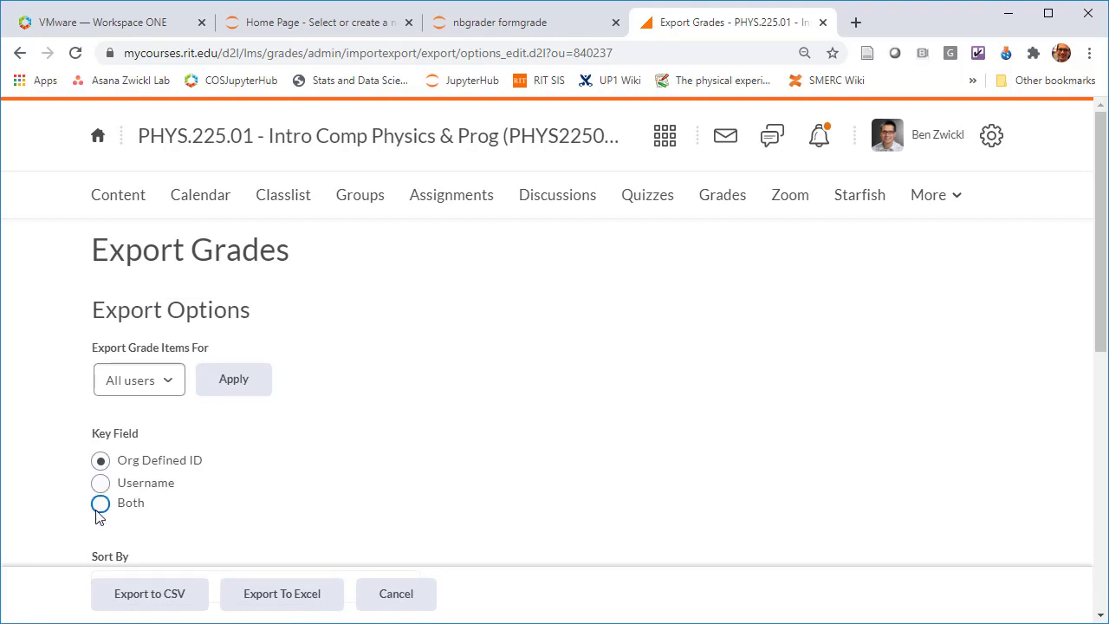
{"action": "left_click", "coordinate": [101, 503]}
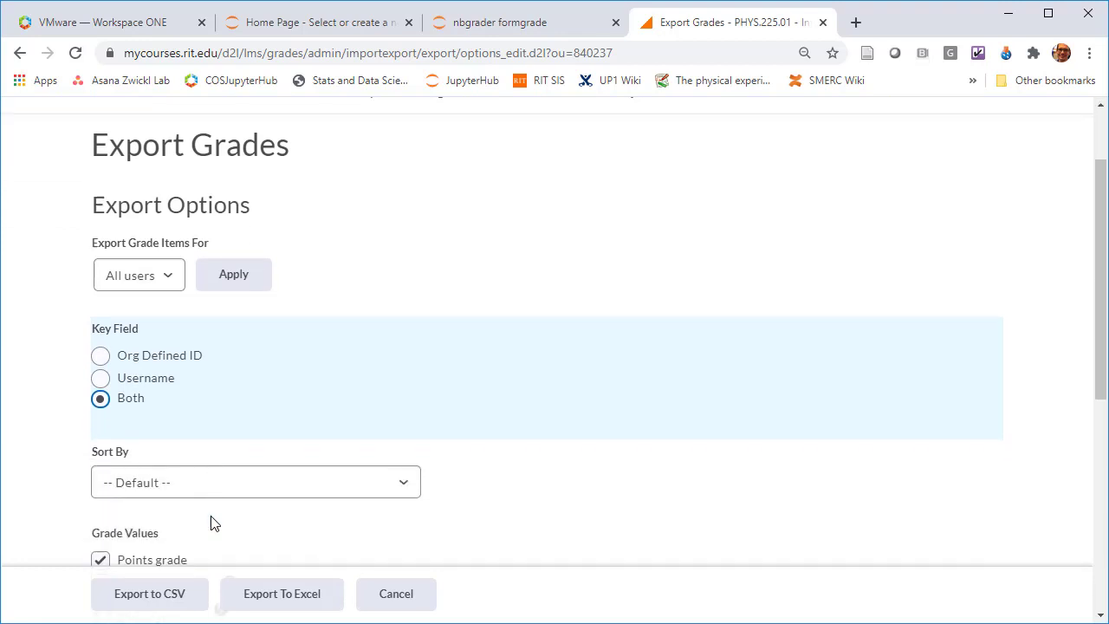
{"action": "scroll", "scroll_direction": "down", "scroll_amount": 3}
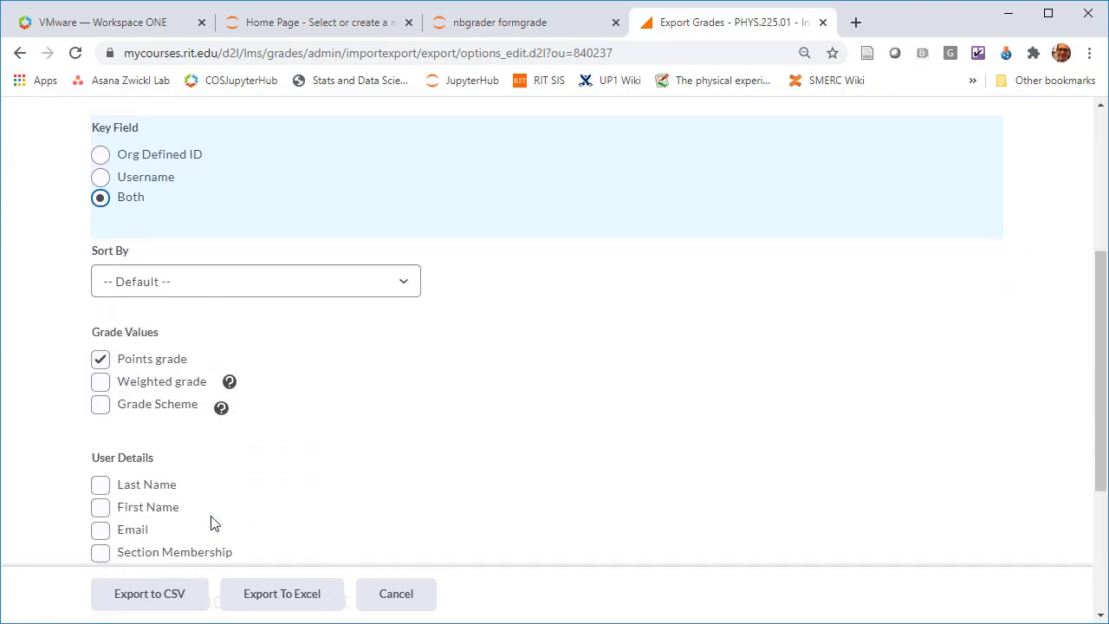
{"action": "left_click", "coordinate": [99, 359]}
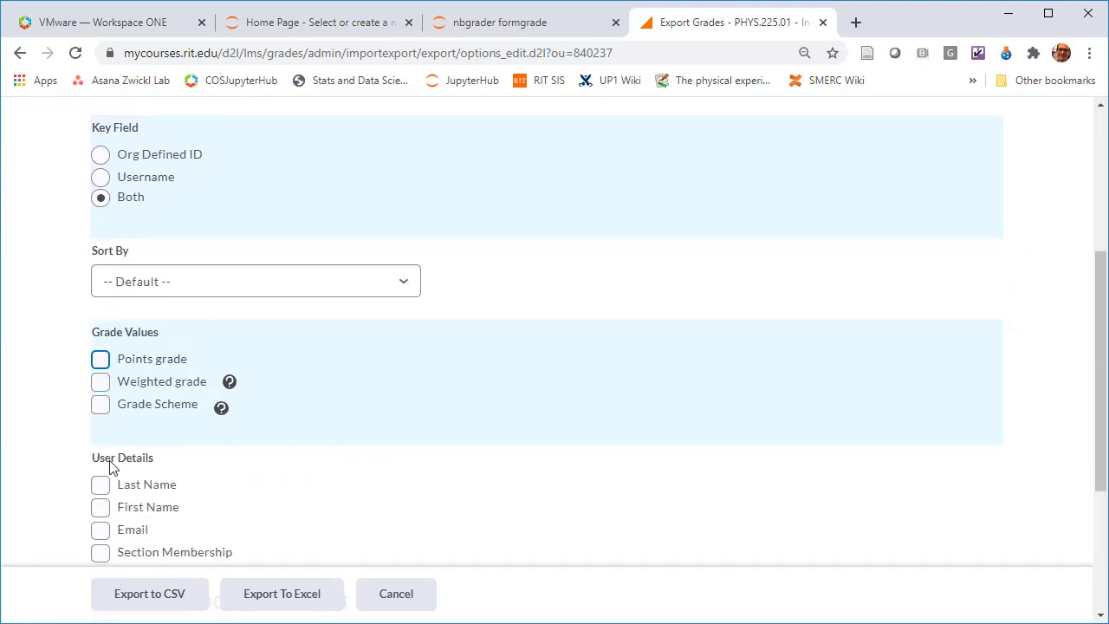
{"action": "left_click", "coordinate": [100, 484]}
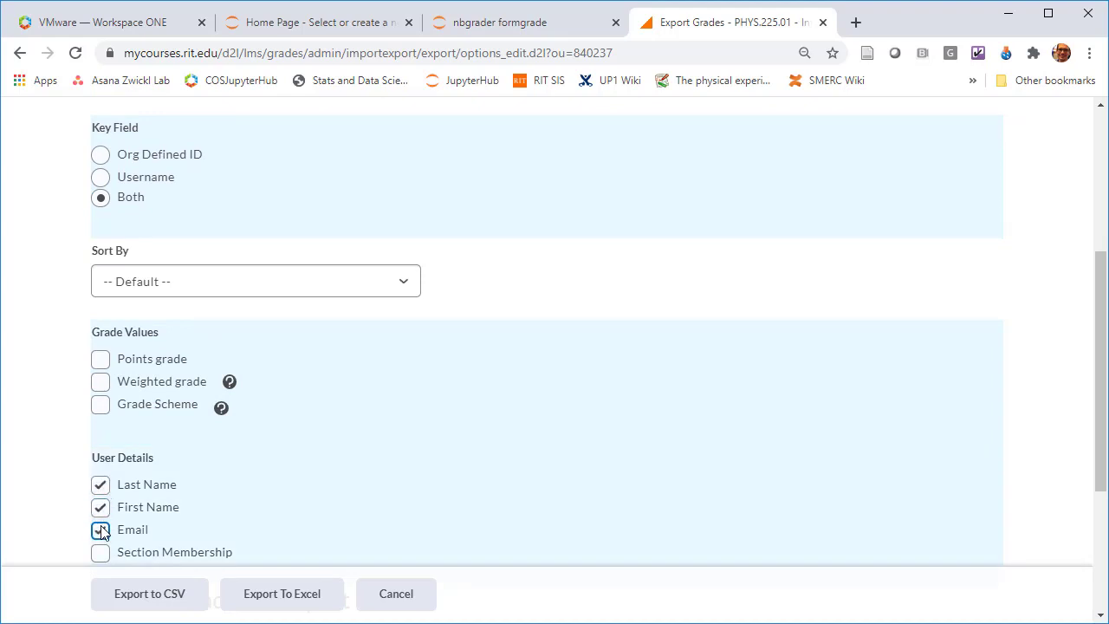
{"action": "left_click", "coordinate": [99, 529]}
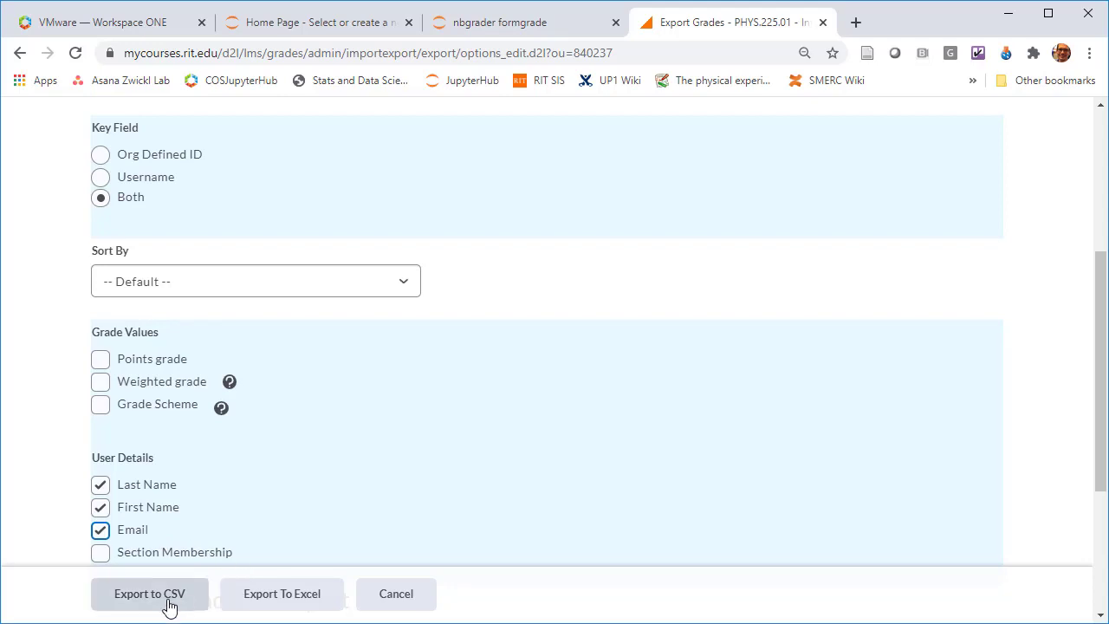
Generate the export as CSV, download it, and open the file
{"action": "left_click", "coordinate": [149, 594]}
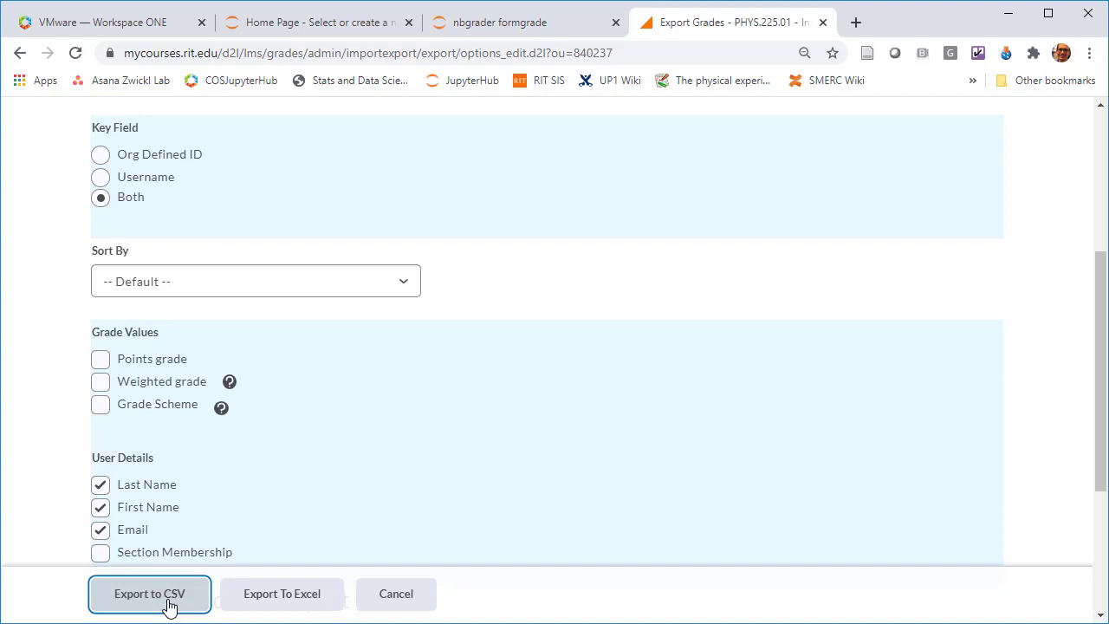
{"action": "left_click", "coordinate": [149, 595]}
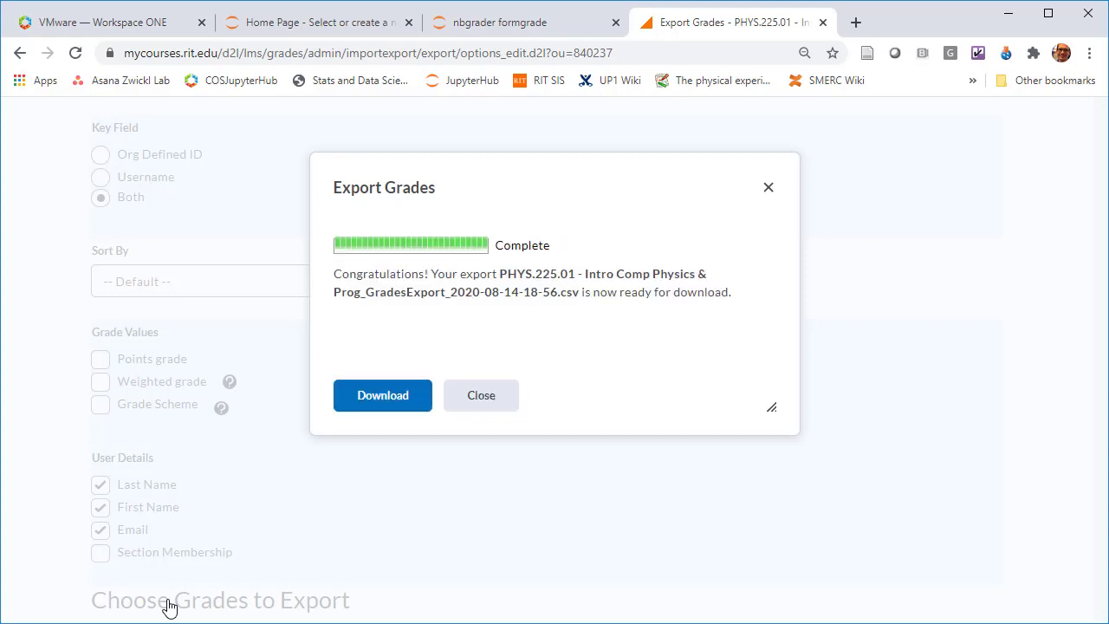
{"action": "left_click", "coordinate": [382, 396]}
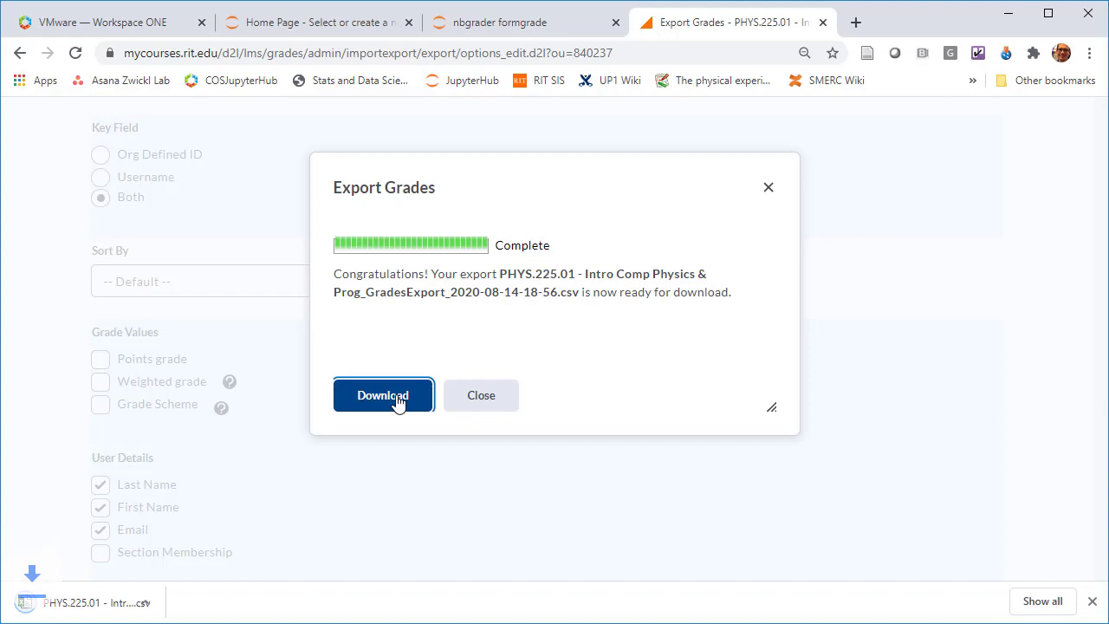
{"action": "left_click", "coordinate": [383, 395]}
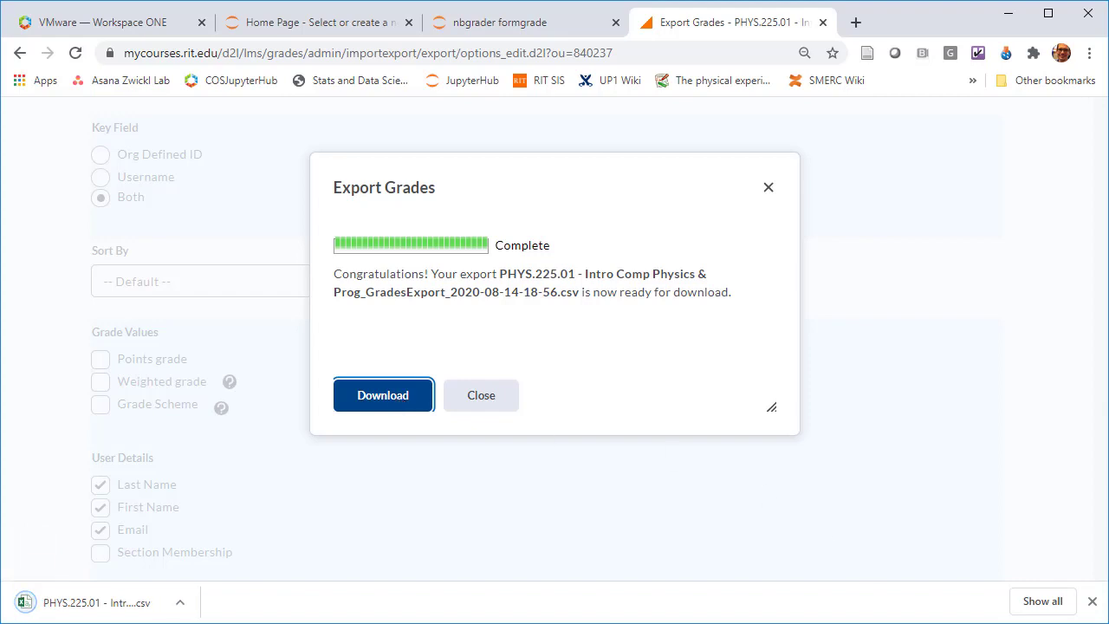
{"action": "left_click", "coordinate": [383, 395]}
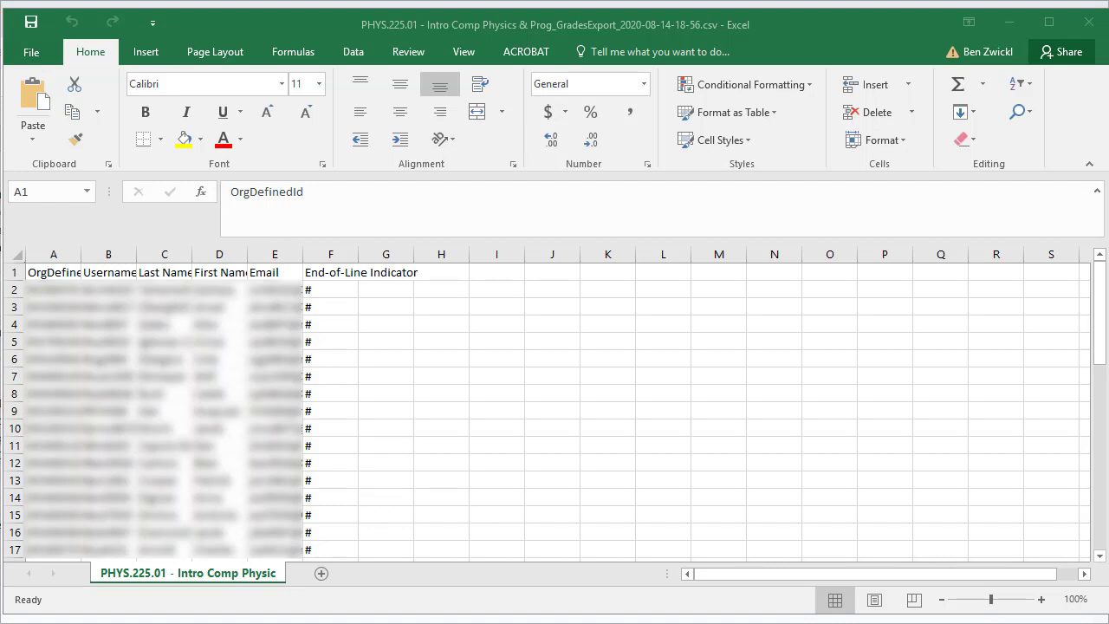
{"action": "mouse_move", "coordinate": [322, 261]}
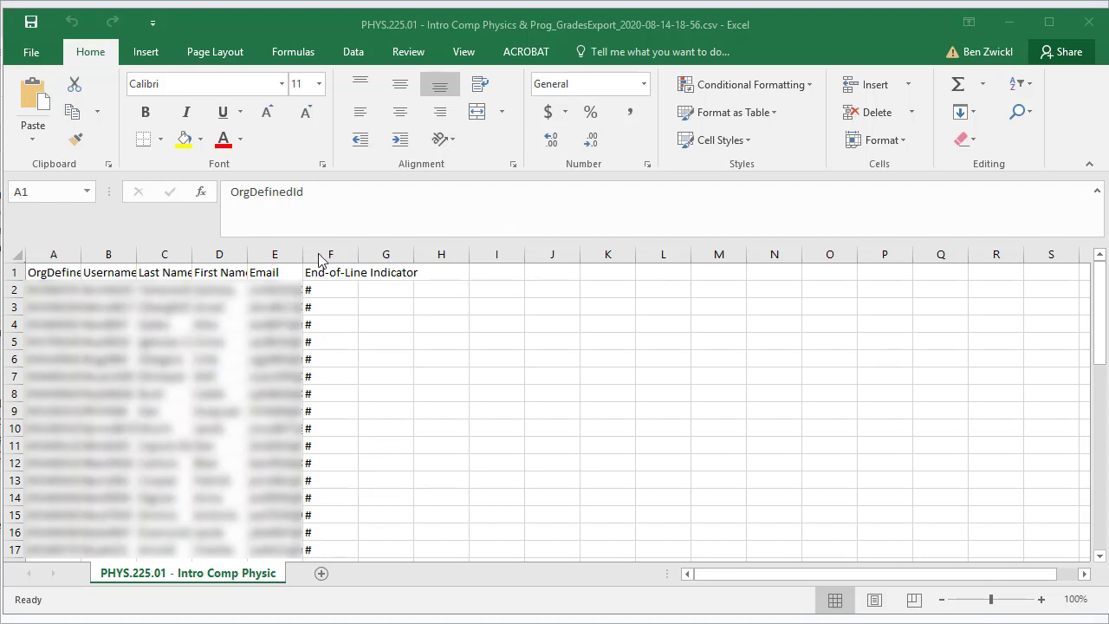
Delete the End-of-Line Indicator column and begin removing the OrgDefinedId column
{"action": "left_click", "coordinate": [330, 254]}
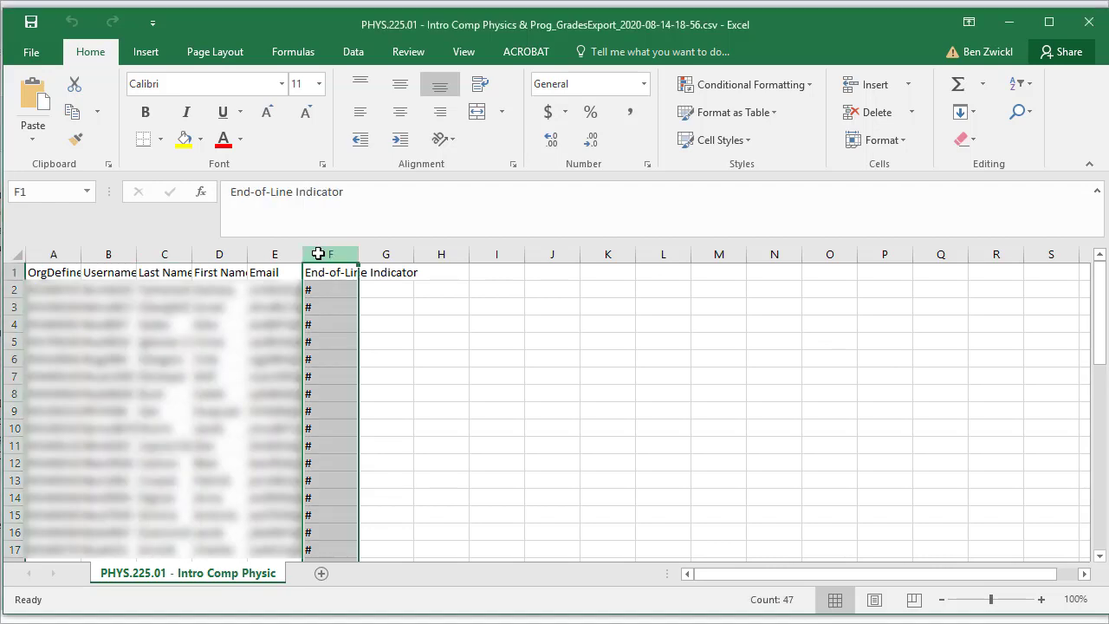
{"action": "right_click", "coordinate": [329, 254]}
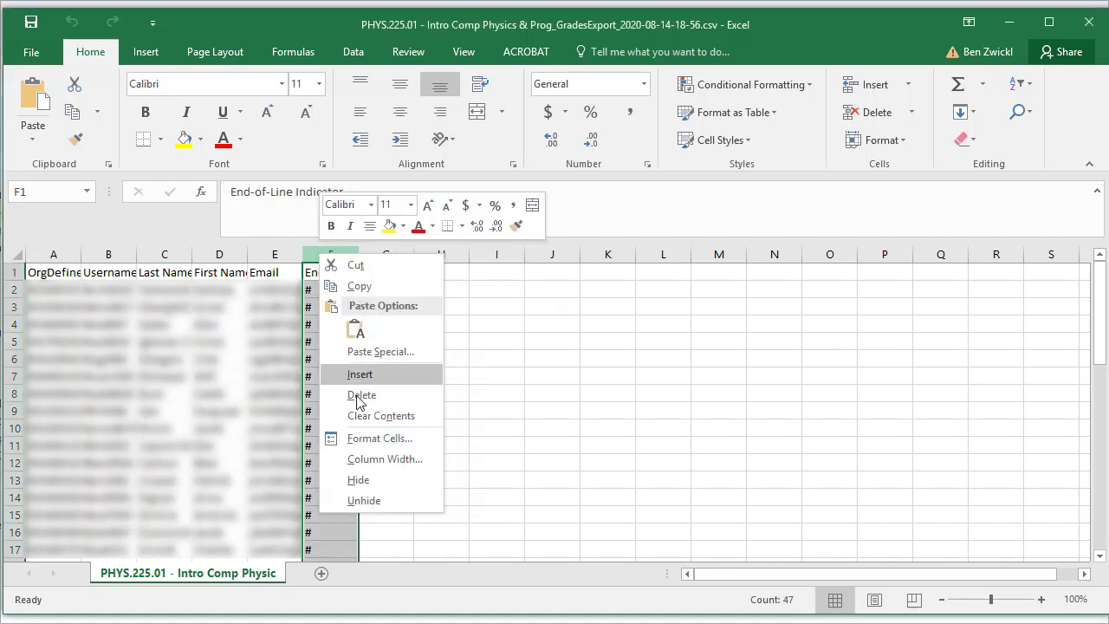
{"action": "left_click", "coordinate": [362, 395]}
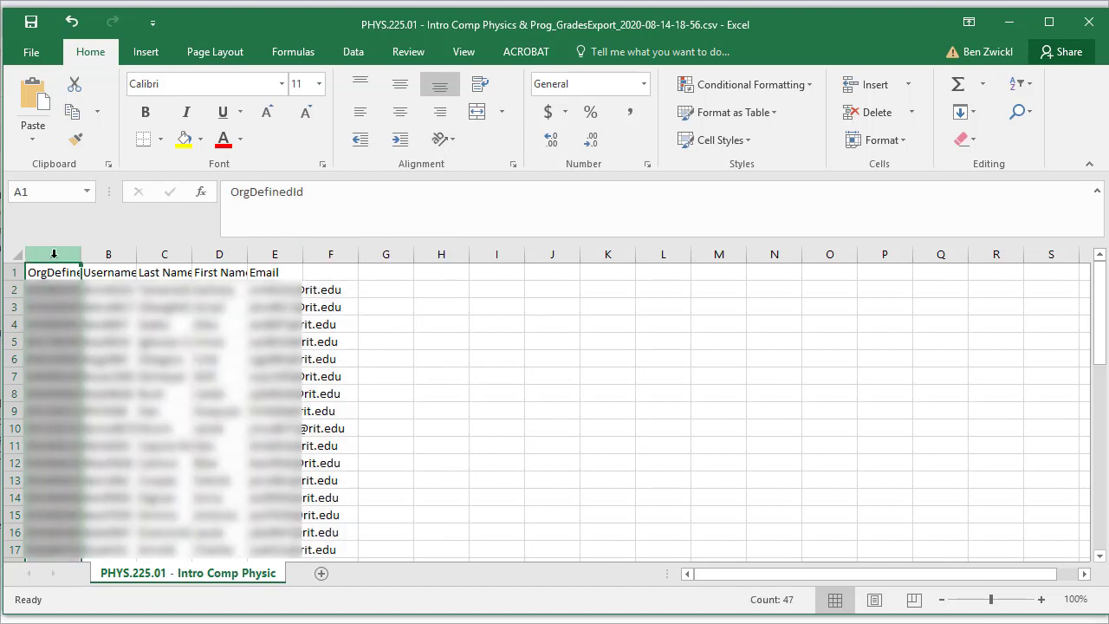
{"action": "right_click", "coordinate": [54, 272]}
{"action": "type", "text": "id"}
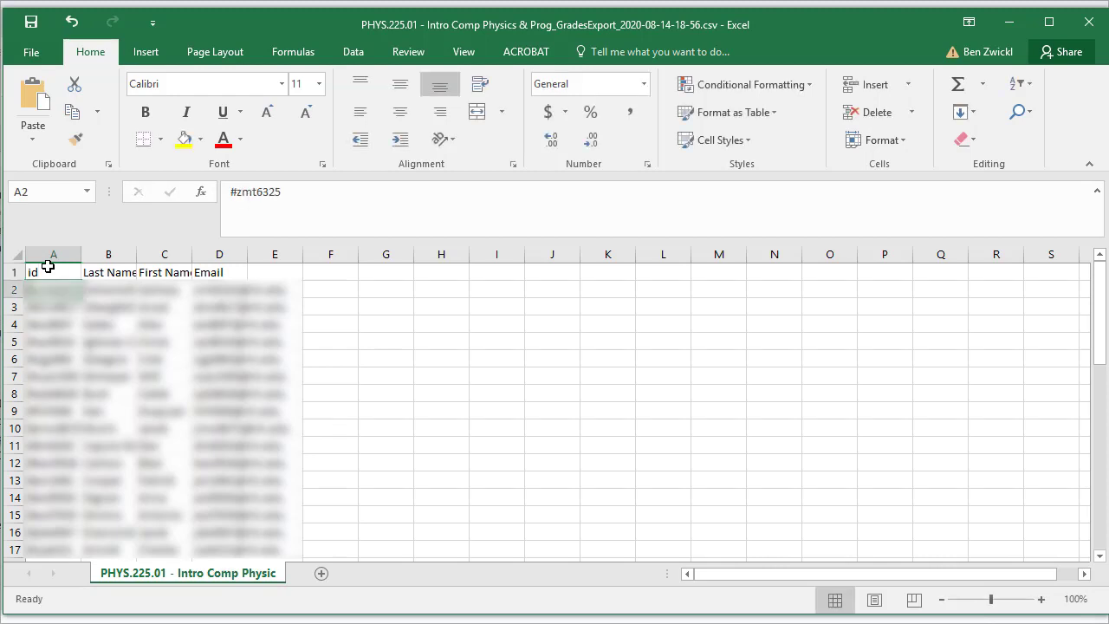
Rename headers B1–D1 to last_name, first_name and email, and start a RIGHT formula in E2
{"action": "left_click", "coordinate": [108, 272]}
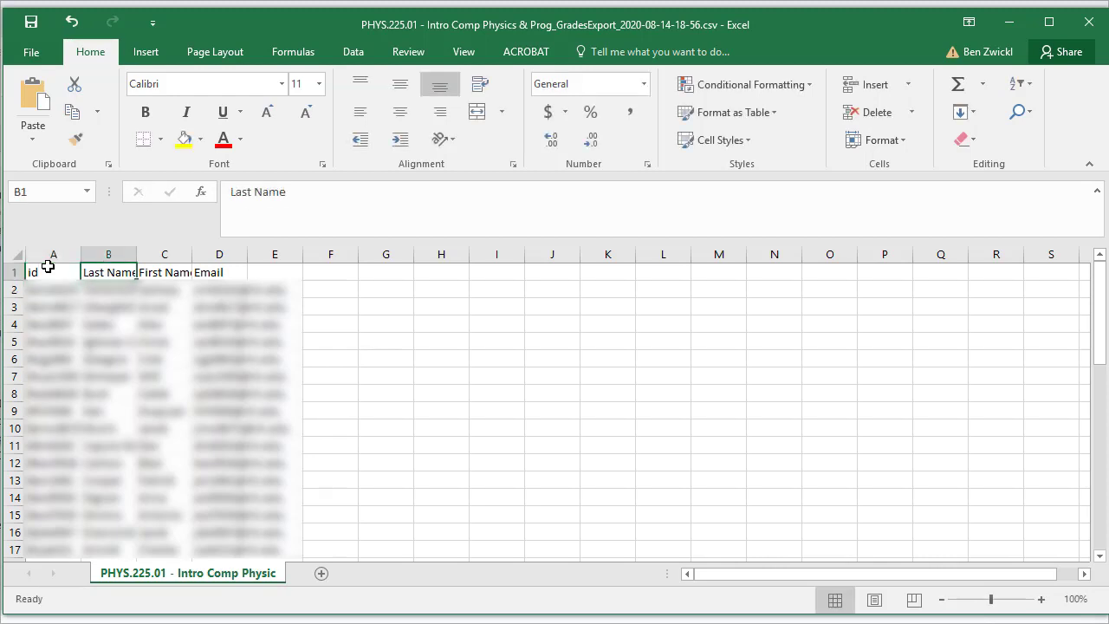
{"action": "type", "text": "lasko"}
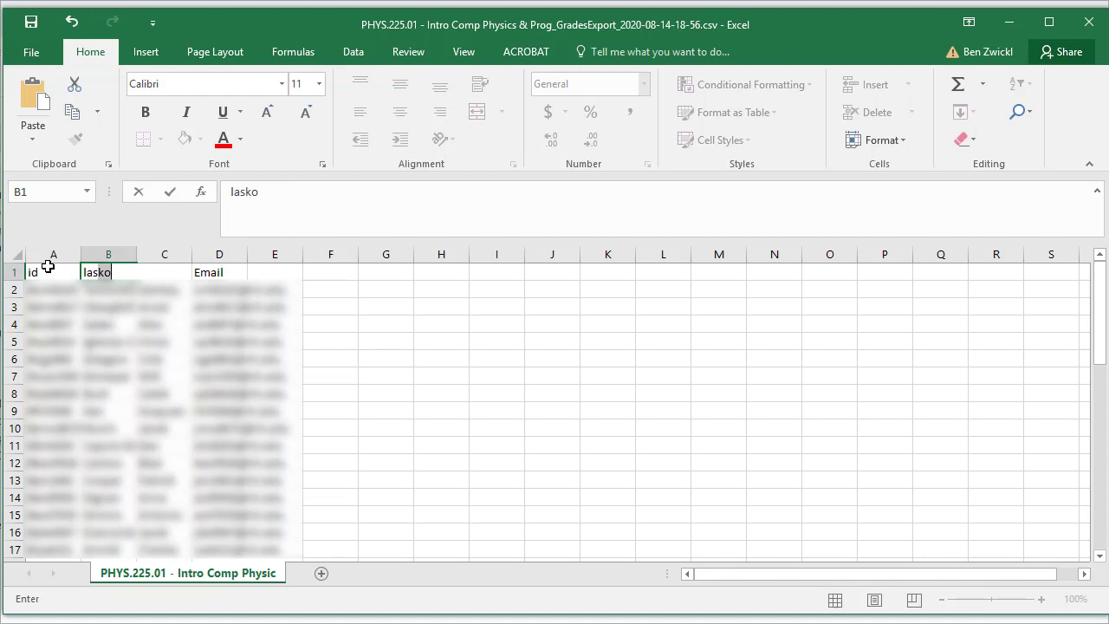
{"action": "type", "text": "last_name"}
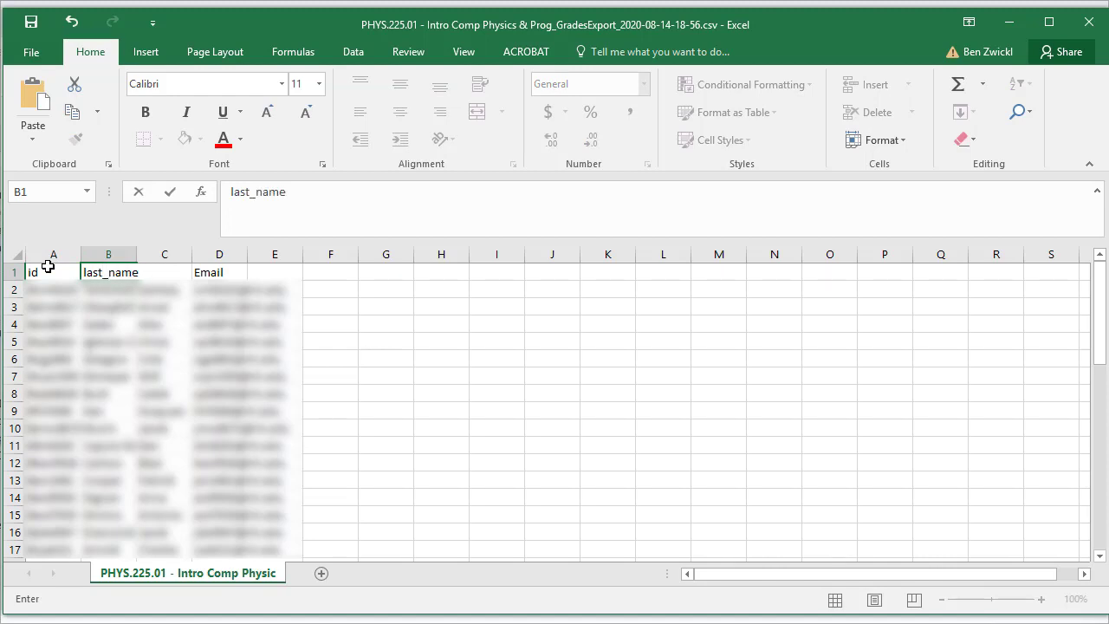
{"action": "type", "text": "first_name"}
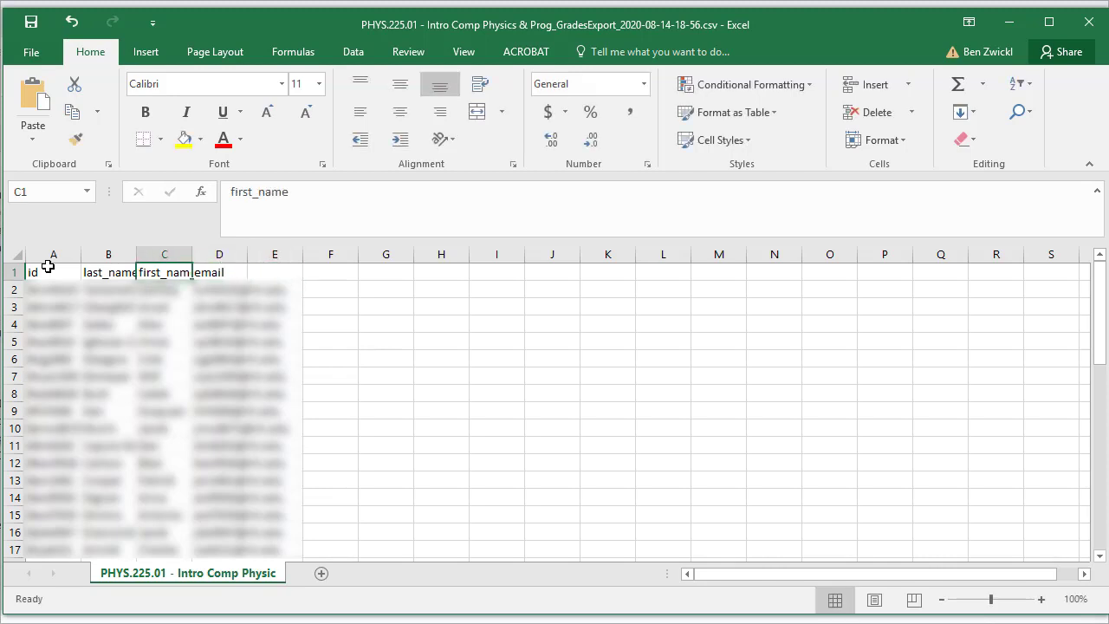
{"action": "left_click", "coordinate": [108, 271]}
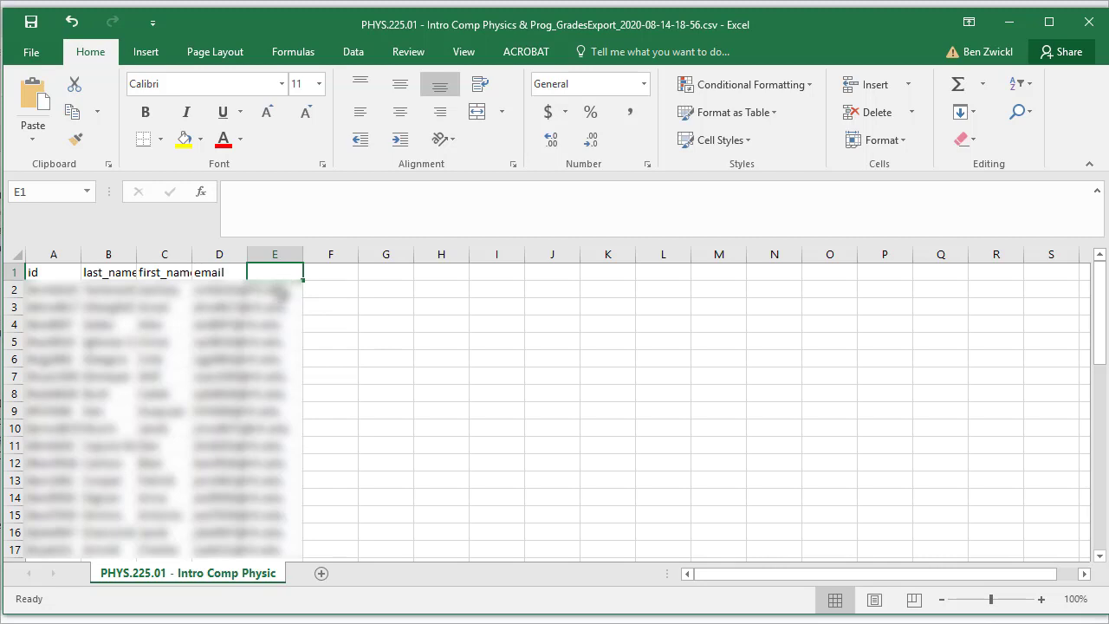
{"action": "left_click", "coordinate": [275, 289]}
{"action": "type", "text": "="}
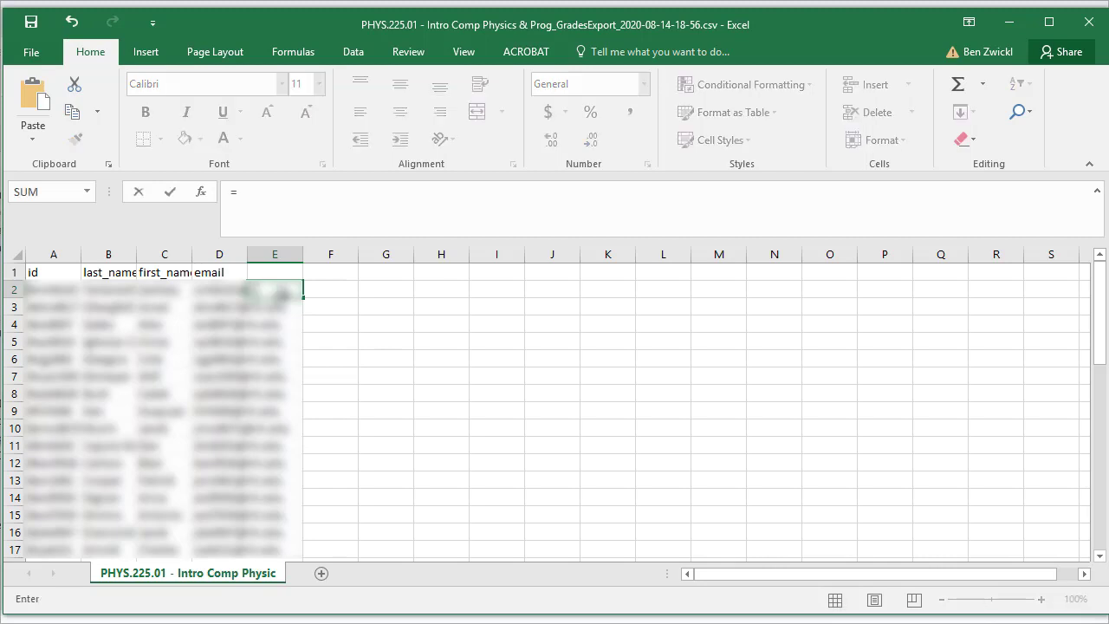
{"action": "type", "text": "RIGHT("}
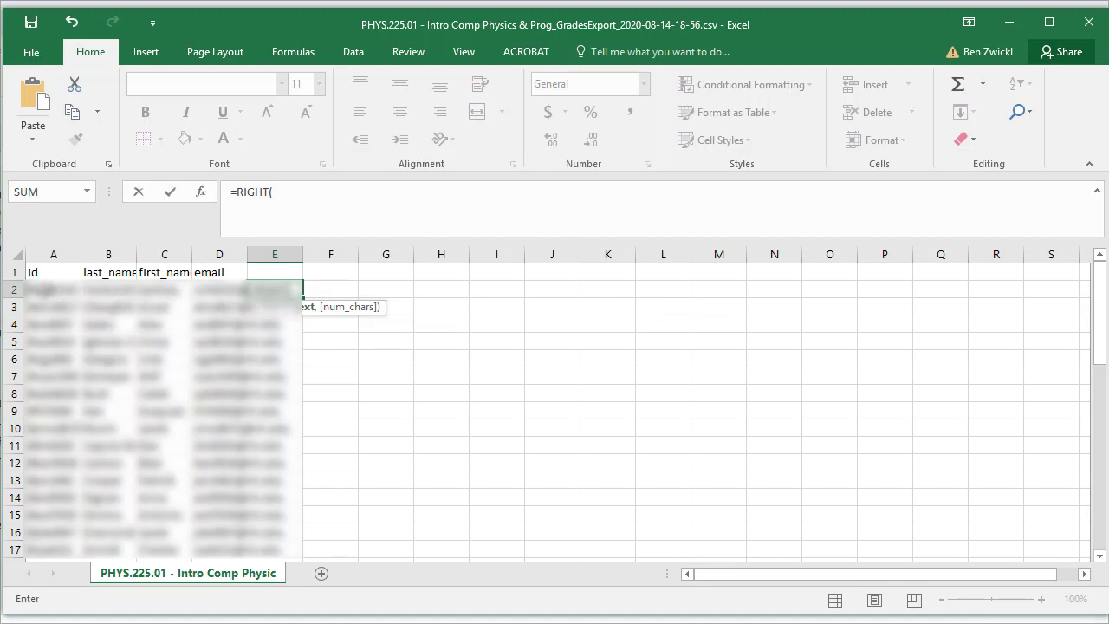
Enter =RIGHT(A2, LEN(A2)-1) in E2 to drop the id's leading character
{"action": "left_click", "coordinate": [53, 289]}
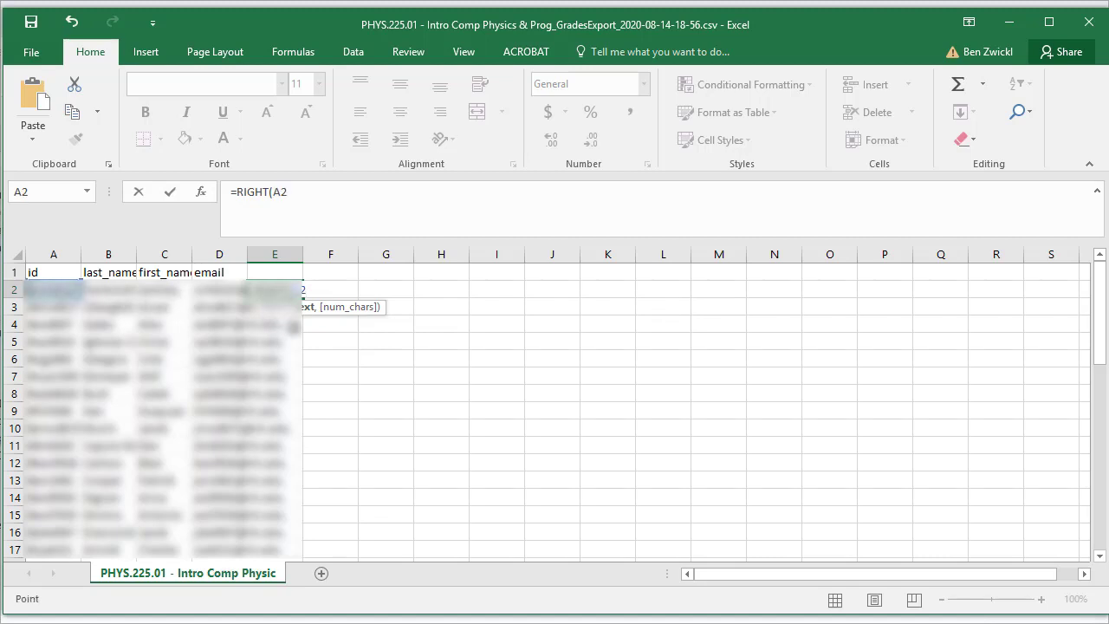
{"action": "type", "text": ", LEN"}
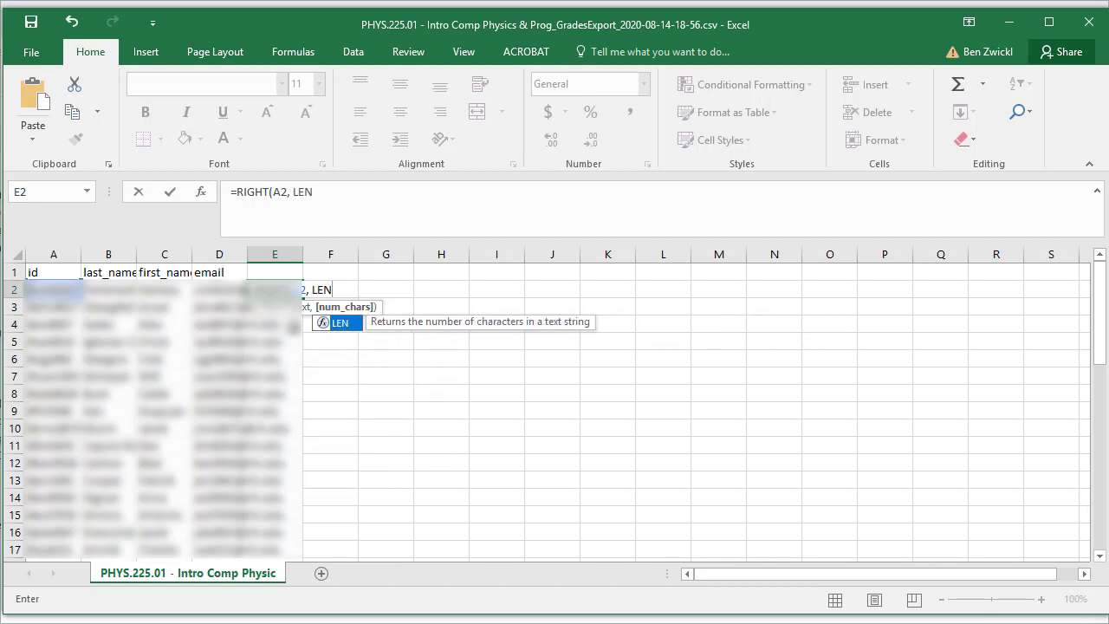
{"action": "type", "text": "("}
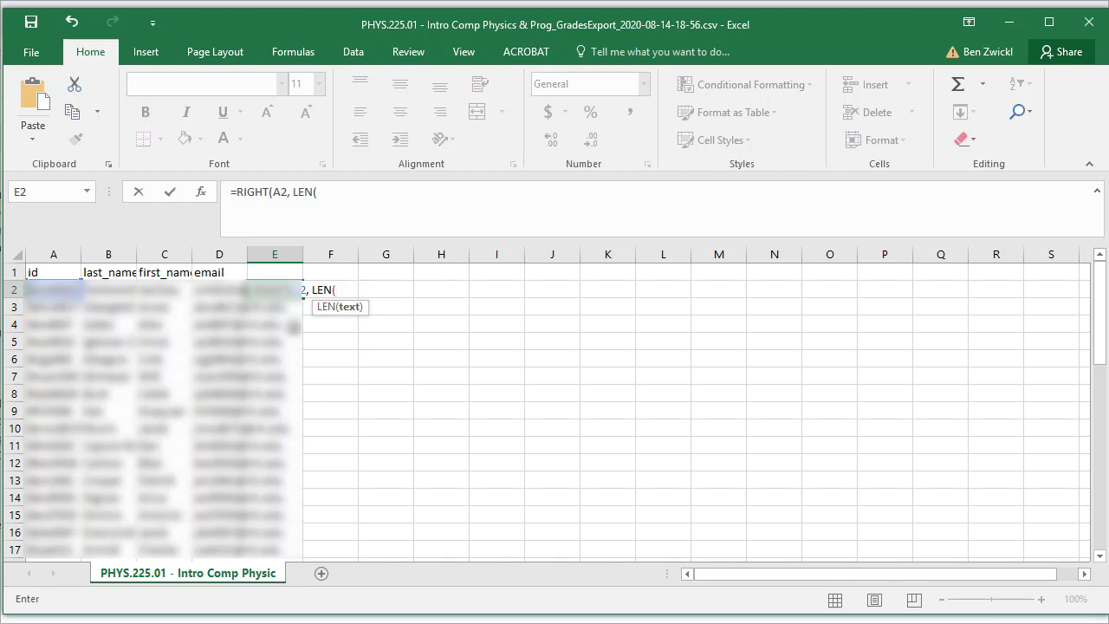
{"action": "type", "text": "S"}
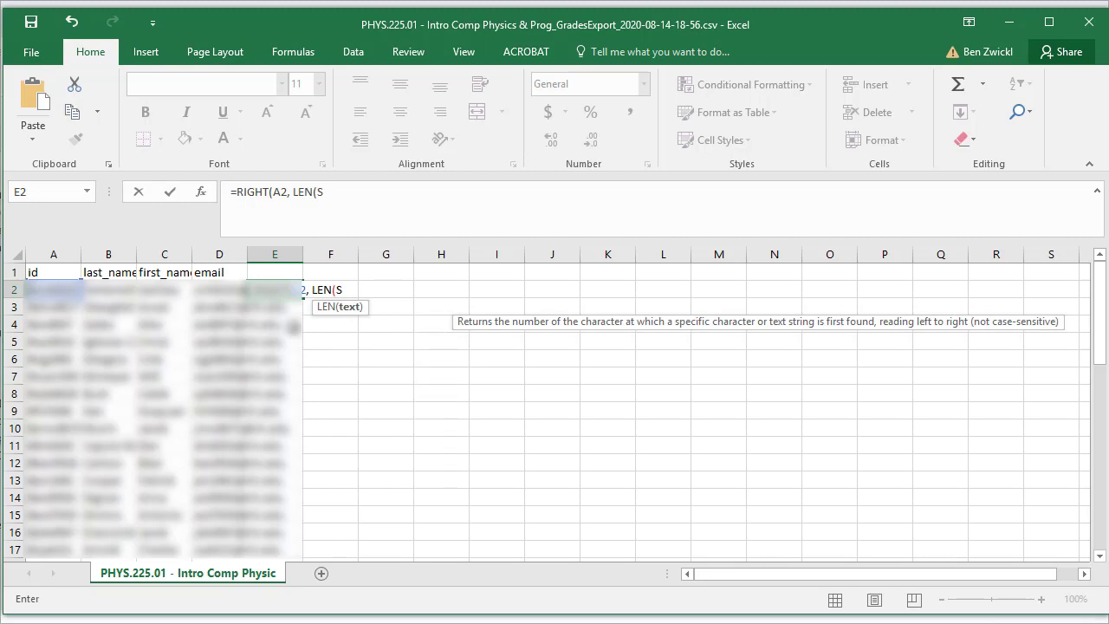
{"action": "type", "text": "A2)-1)"}
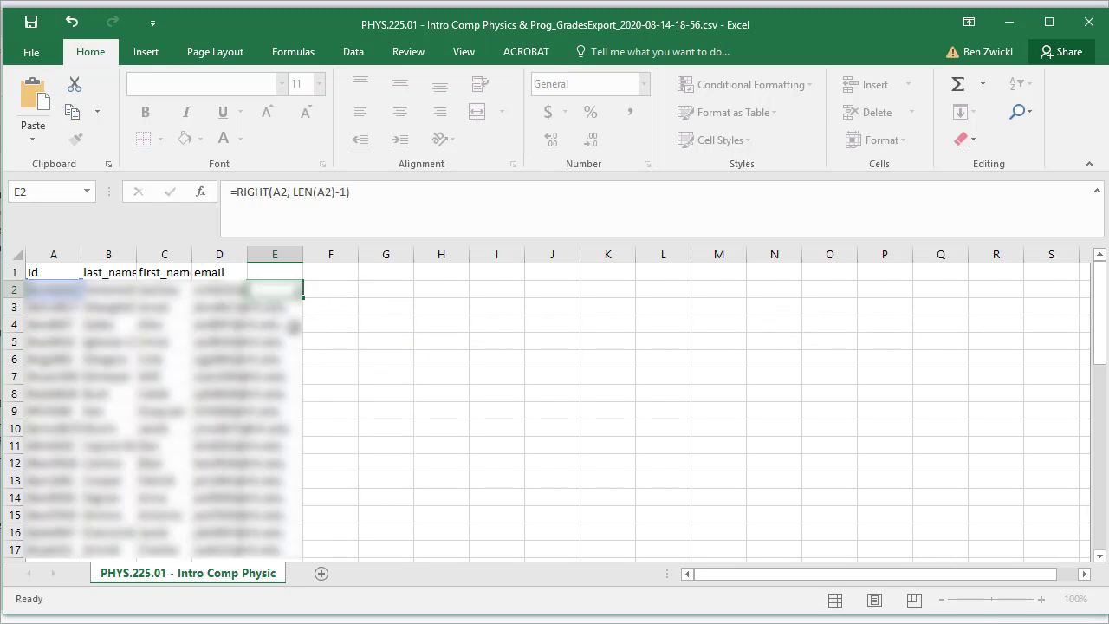
{"action": "left_click", "coordinate": [275, 307]}
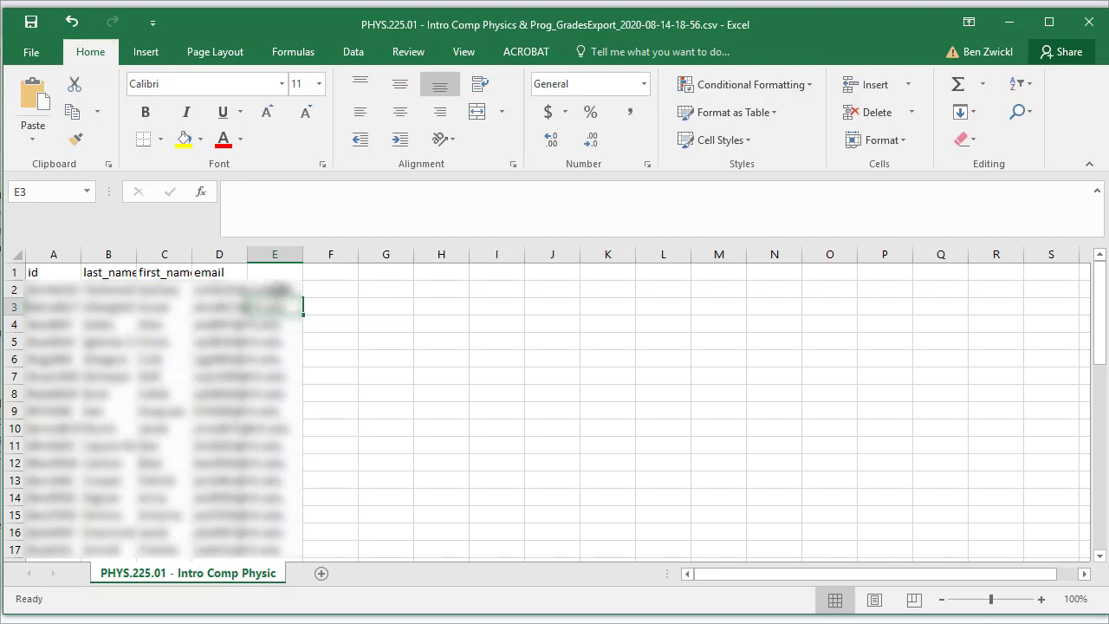
Fill the E2 trimming formula down for all students and select column E
{"action": "left_click", "coordinate": [274, 289]}
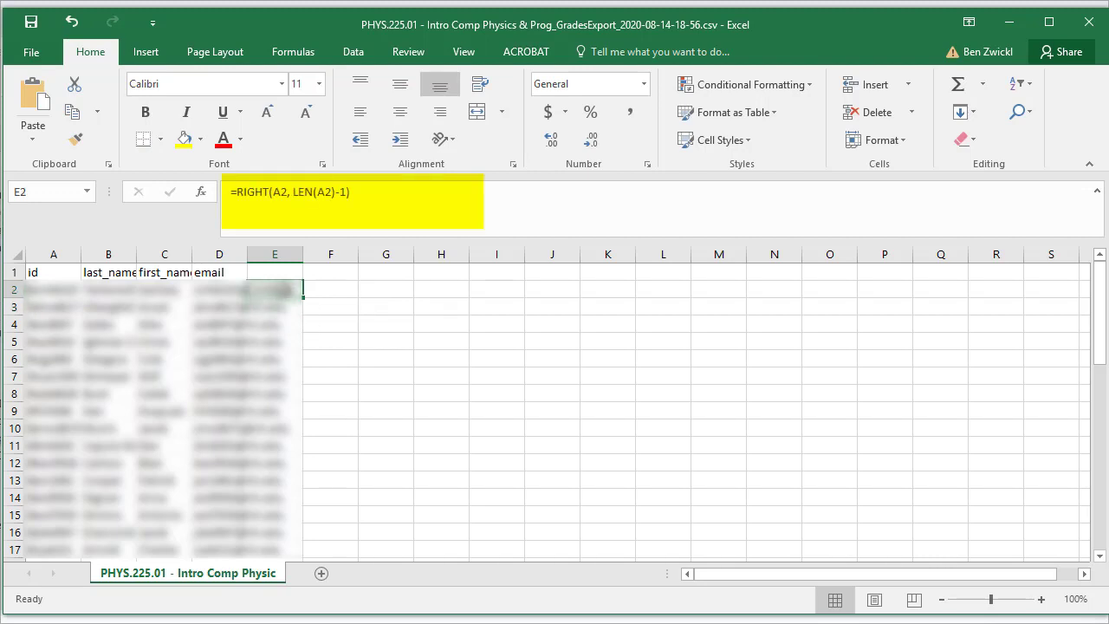
{"action": "left_click_drag", "start_coordinate": [275, 289], "coordinate": [275, 550]}
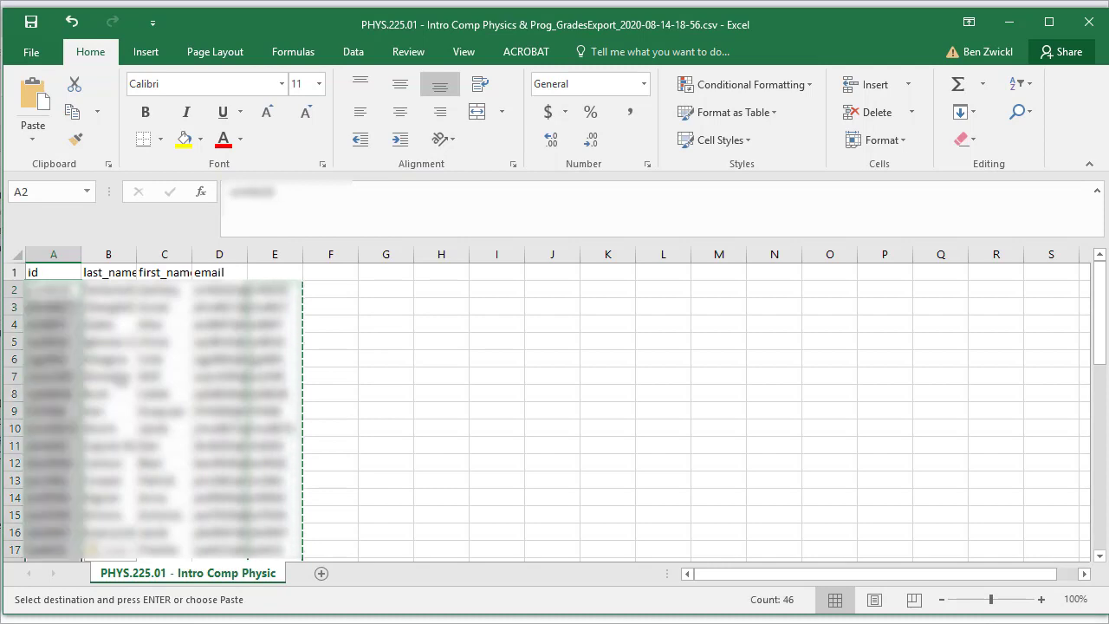
{"action": "left_click", "coordinate": [274, 271]}
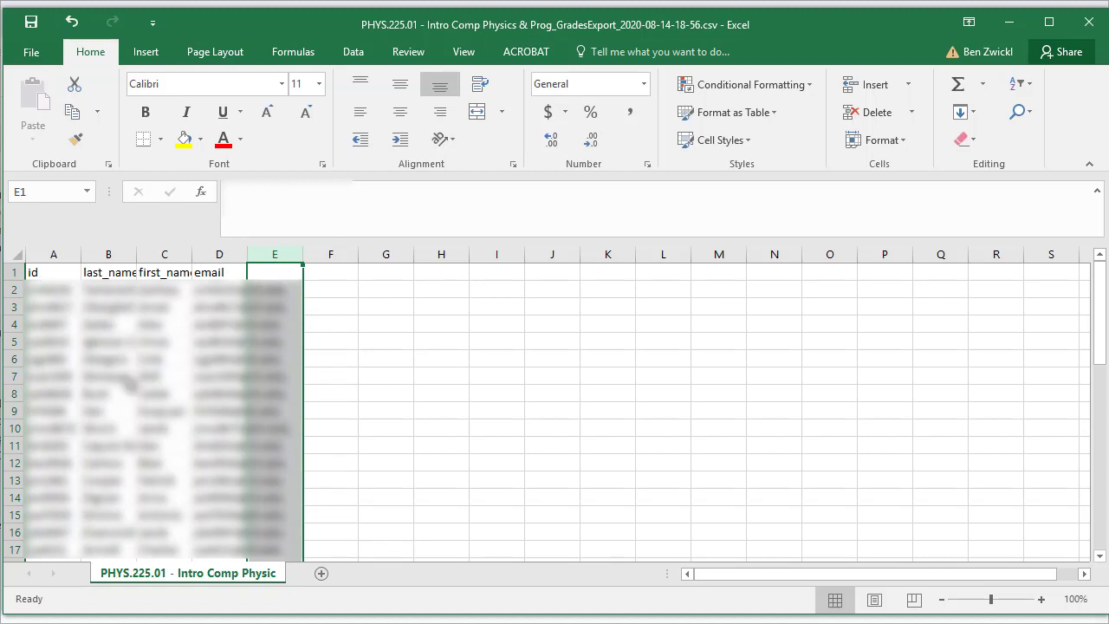
{"action": "scroll", "scroll_direction": "down", "scroll_amount": 3}
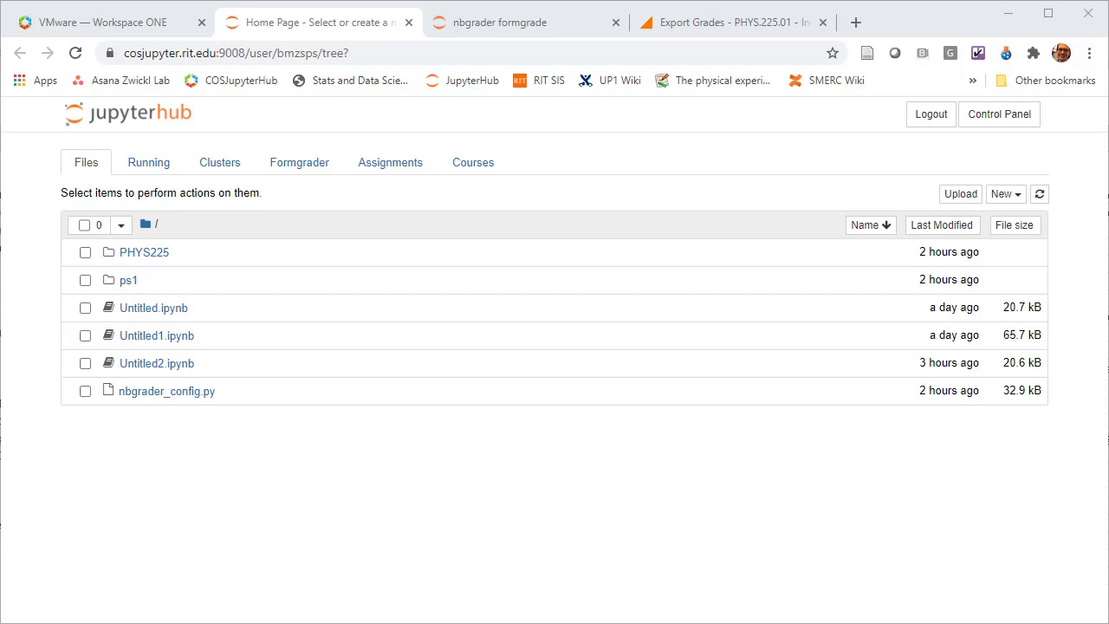
{"action": "mouse_move", "coordinate": [154, 270]}
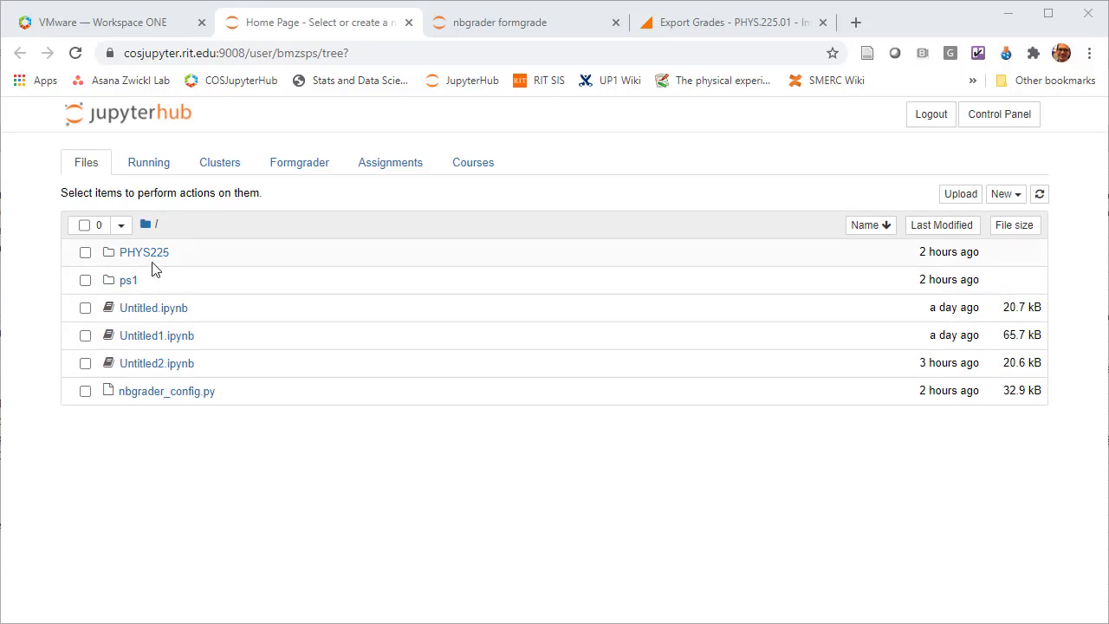
{"action": "mouse_move", "coordinate": [129, 258]}
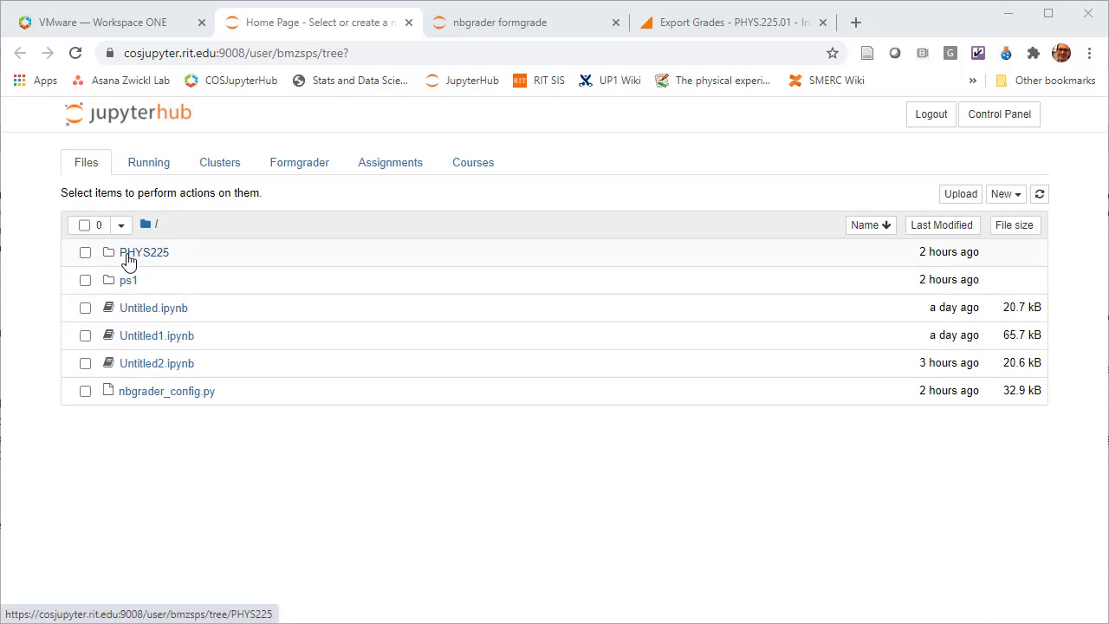
{"action": "left_click", "coordinate": [145, 252]}
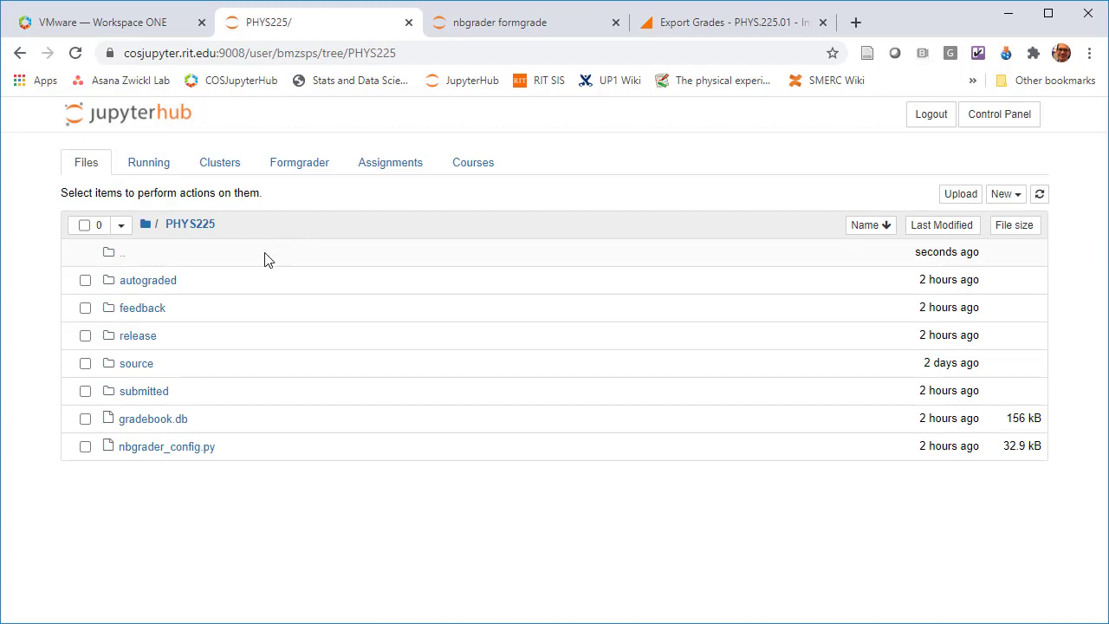
{"action": "mouse_move", "coordinate": [711, 198]}
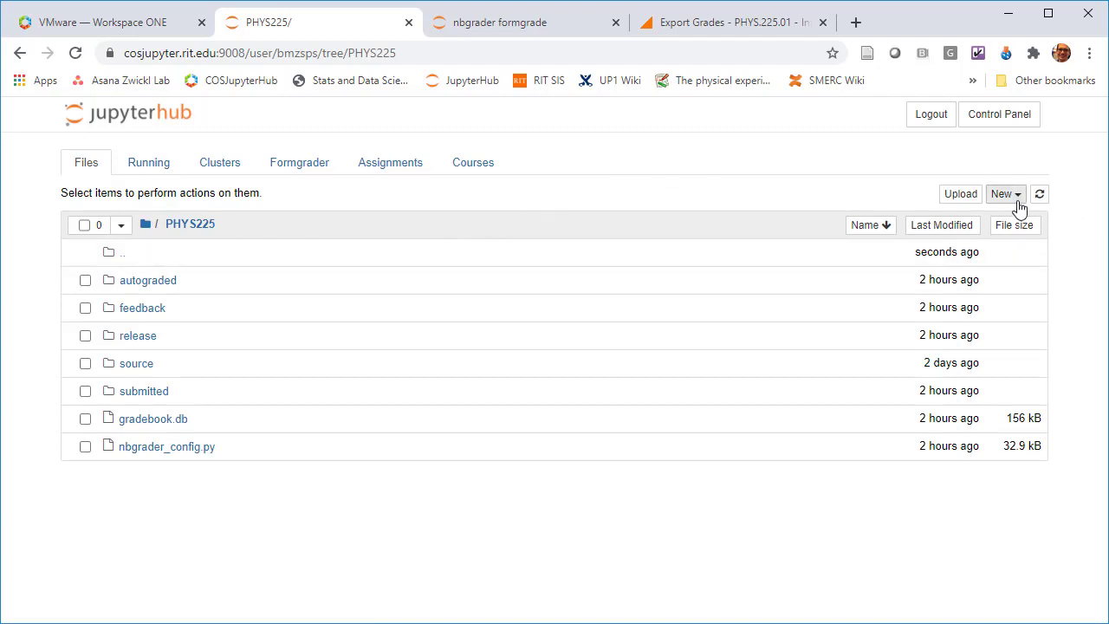
{"action": "left_click", "coordinate": [960, 193]}
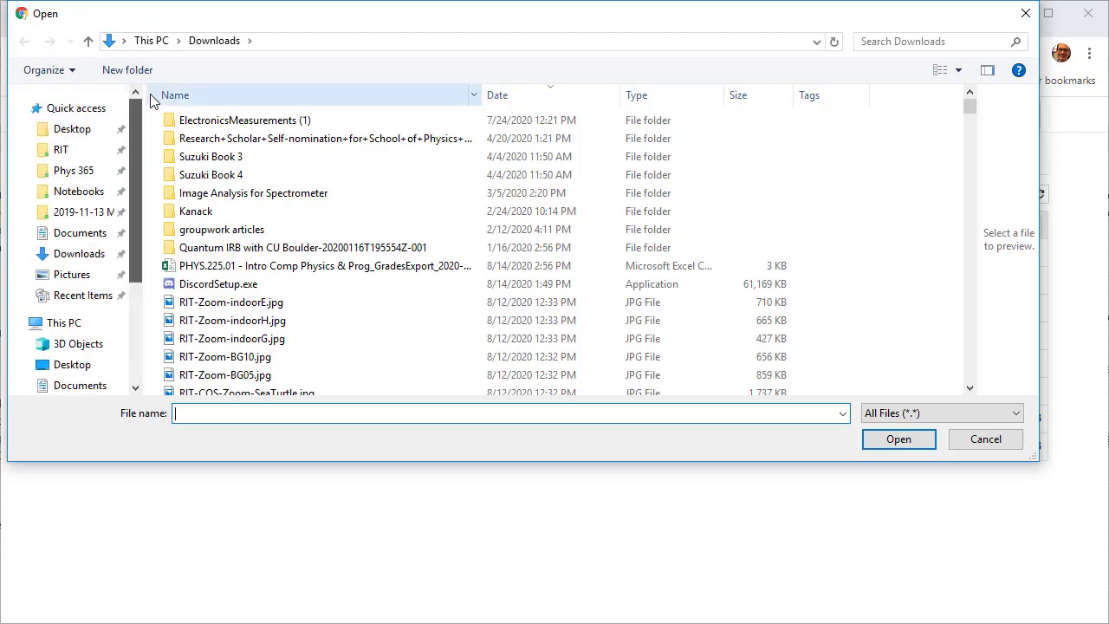
{"action": "left_click", "coordinate": [61, 149]}
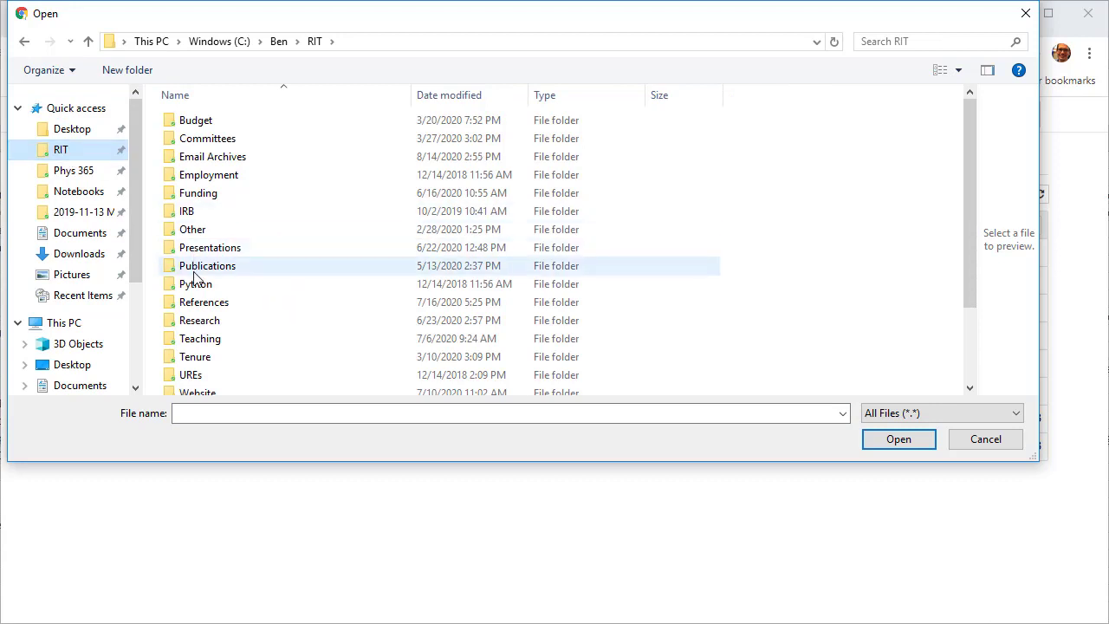
{"action": "double_click", "coordinate": [199, 338]}
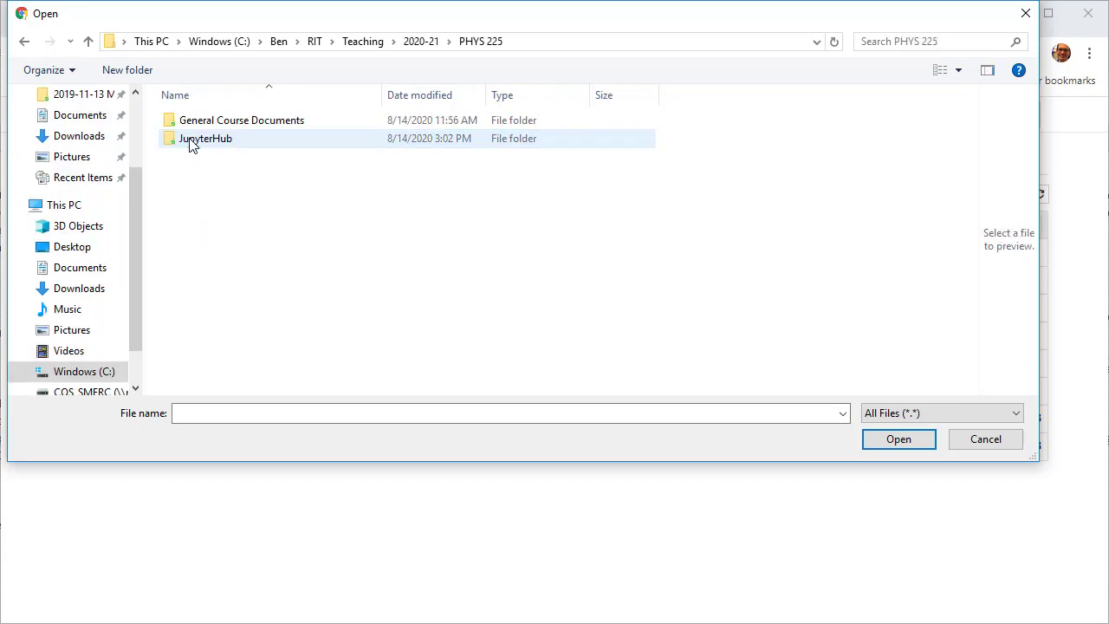
{"action": "double_click", "coordinate": [207, 138]}
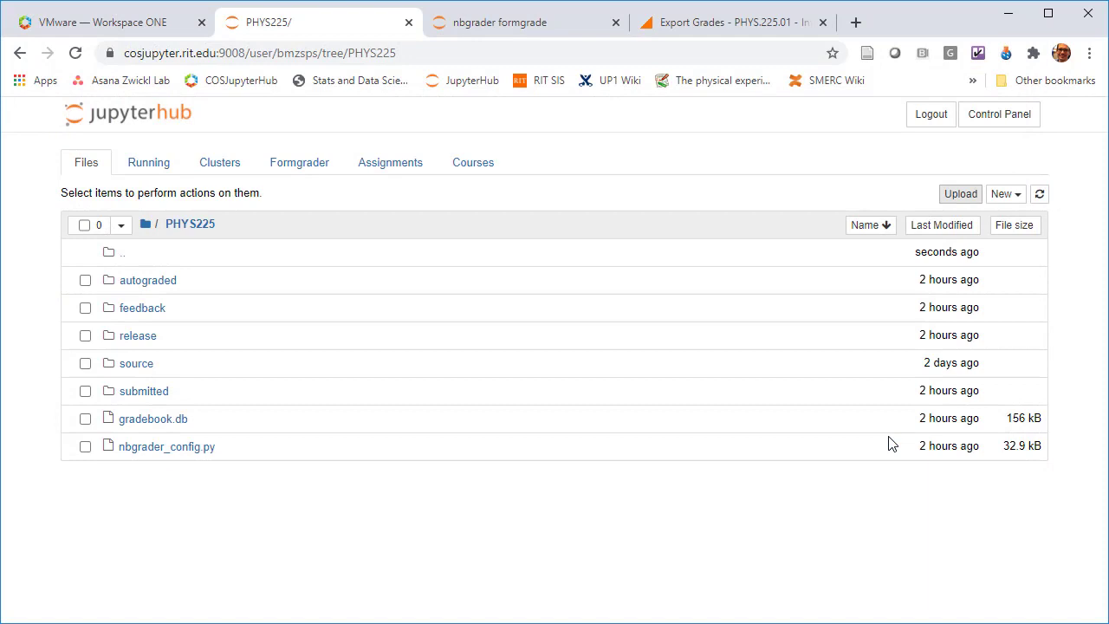
Upload PHYS225_Course_Roster_Upload.csv into the PHYS225 folder and launch a new terminal
{"action": "left_click", "coordinate": [960, 193]}
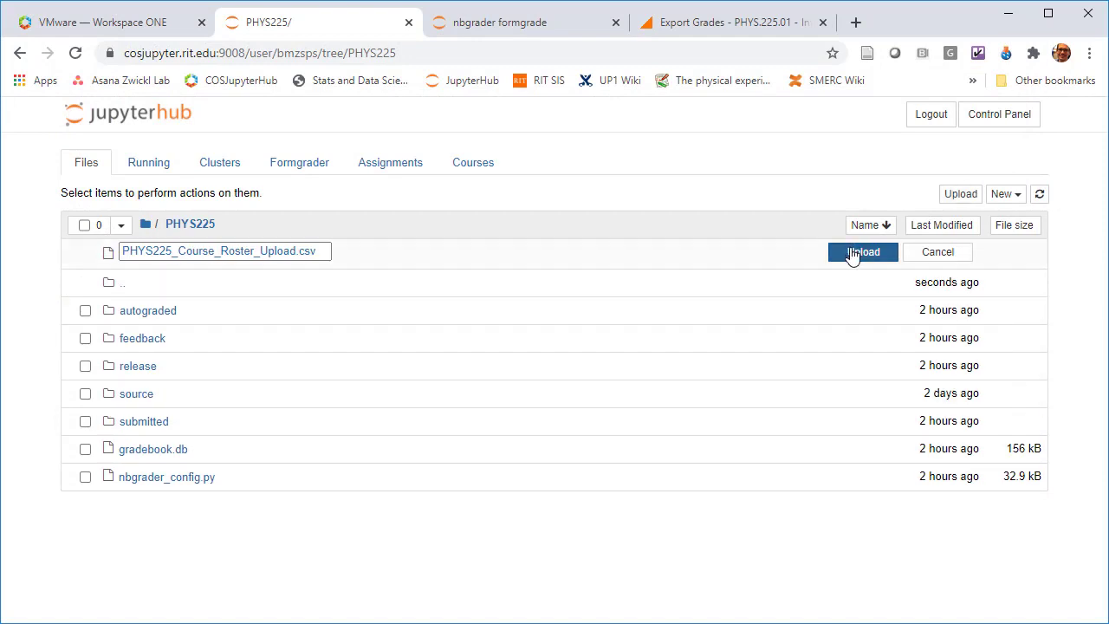
{"action": "left_click", "coordinate": [863, 251]}
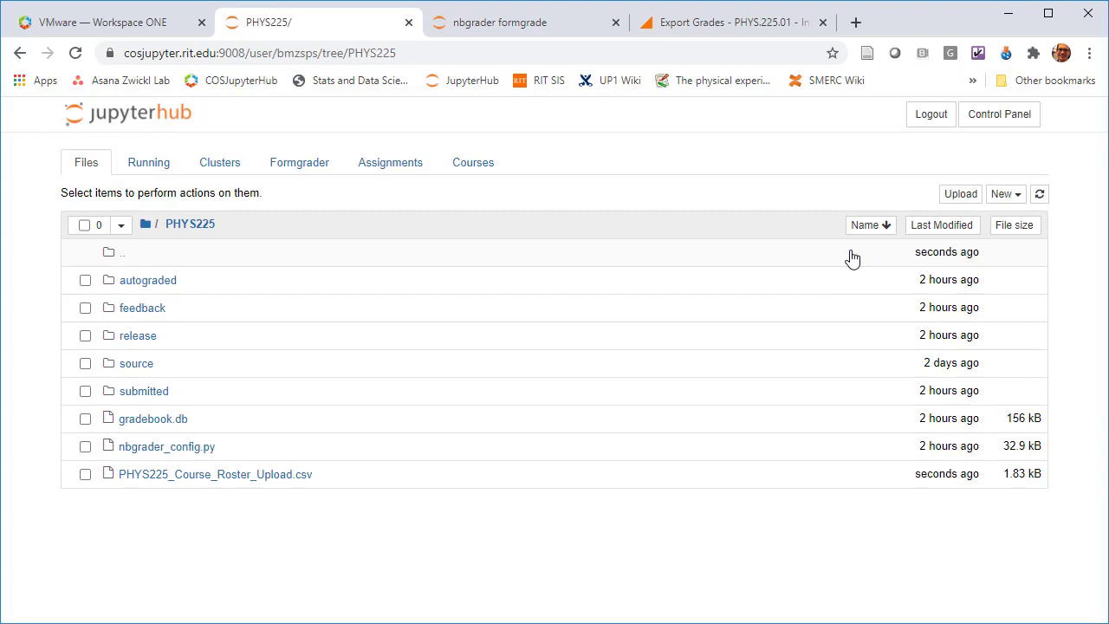
{"action": "mouse_move", "coordinate": [1015, 207]}
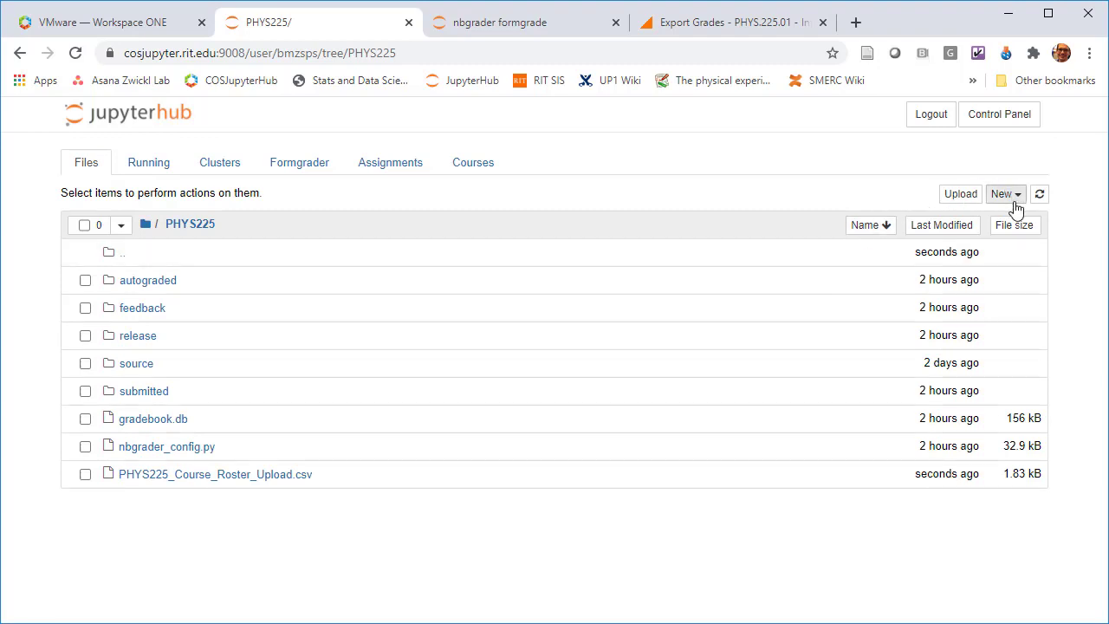
{"action": "left_click", "coordinate": [1004, 193]}
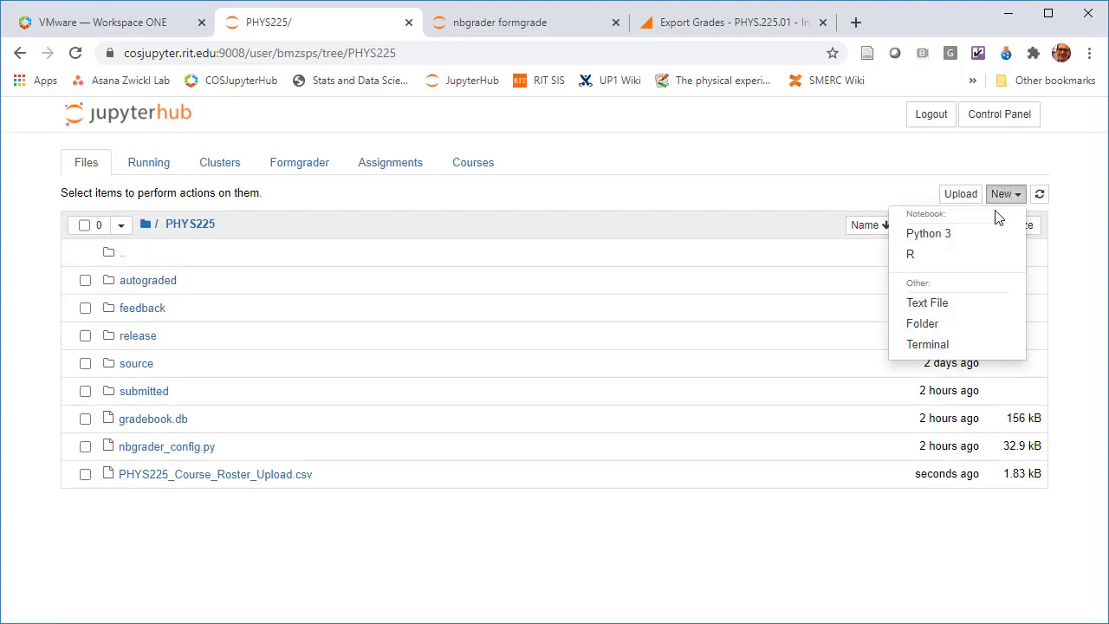
{"action": "left_click", "coordinate": [927, 344]}
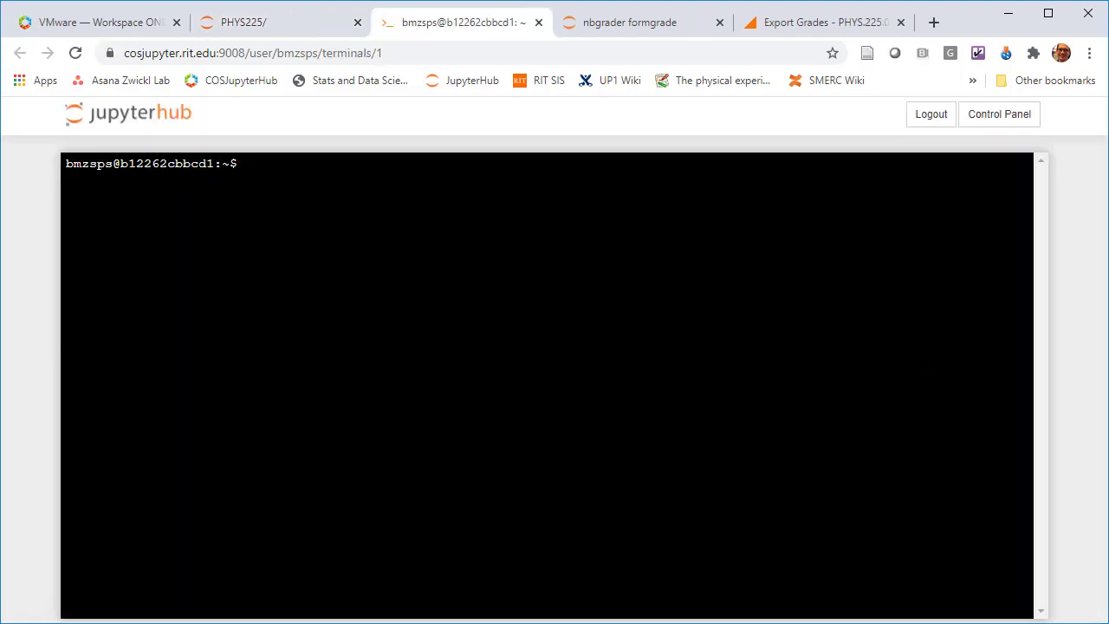
Run cd PHYS225/, ls, and nbgrader db student import PHYS225_Course_Roster_Upload.csv
{"action": "type", "text": "cd"}
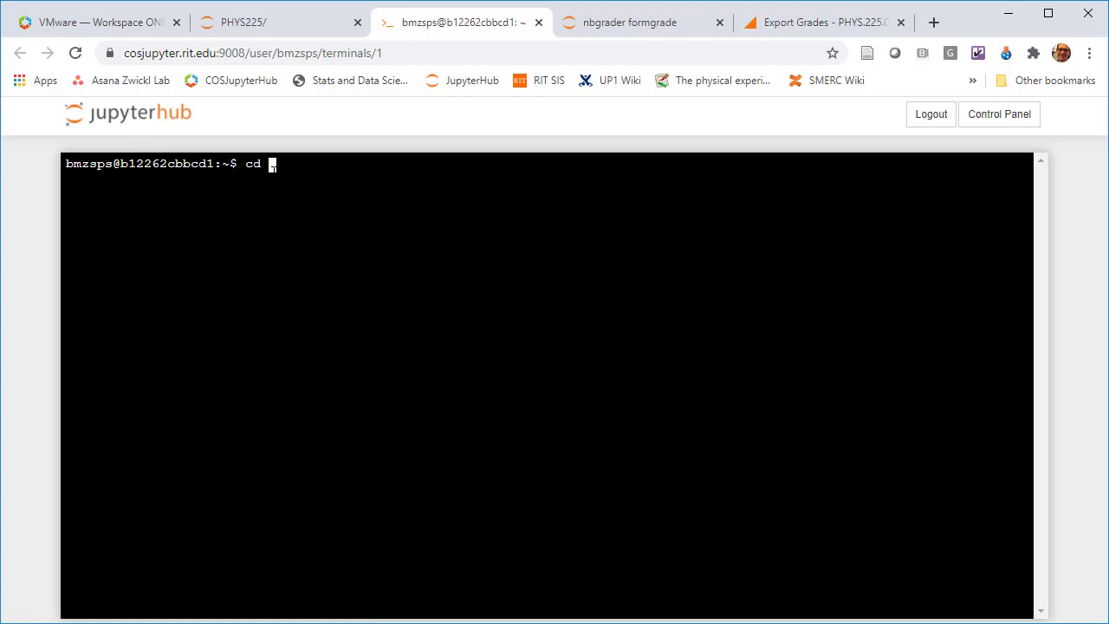
{"action": "type", "text": "PHYS225/"}
{"action": "type", "text": "ls"}
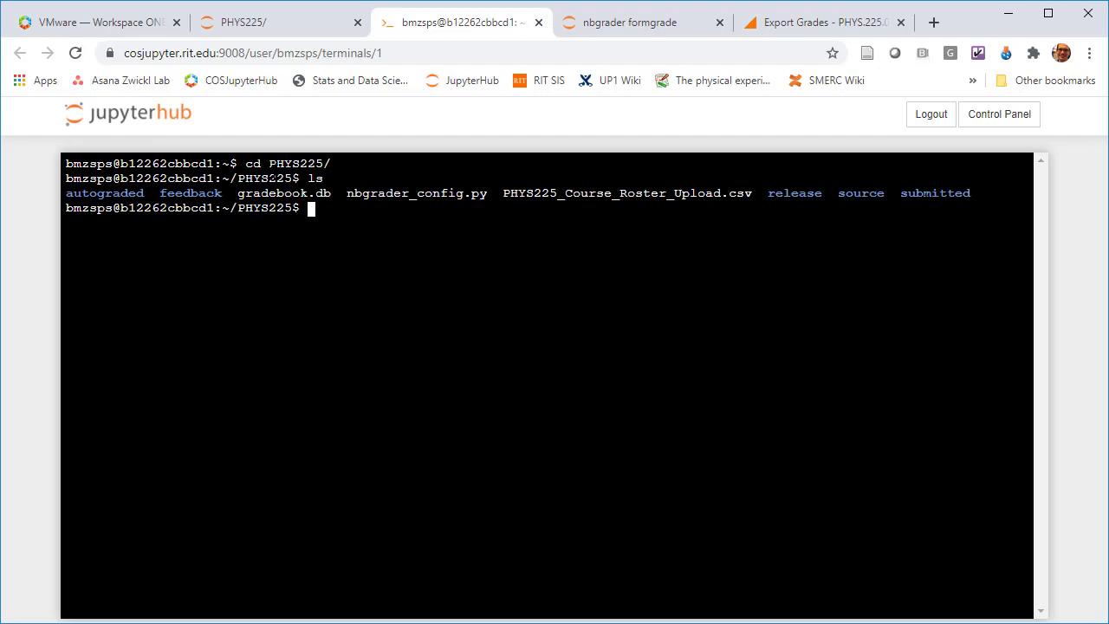
{"action": "type", "text": "nb"}
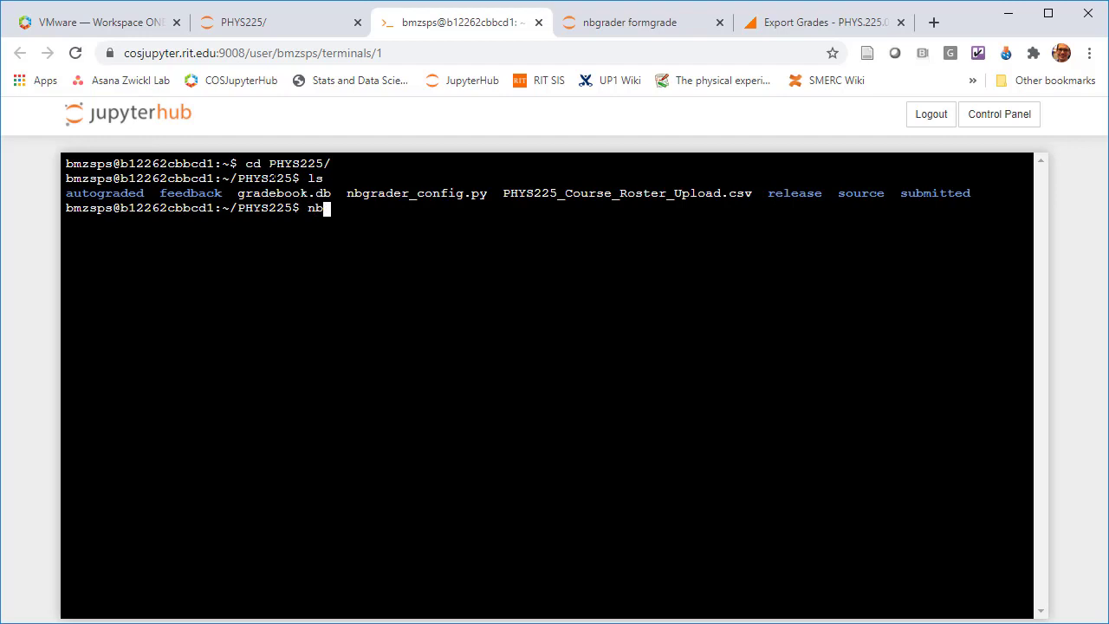
{"action": "type", "text": "grader"}
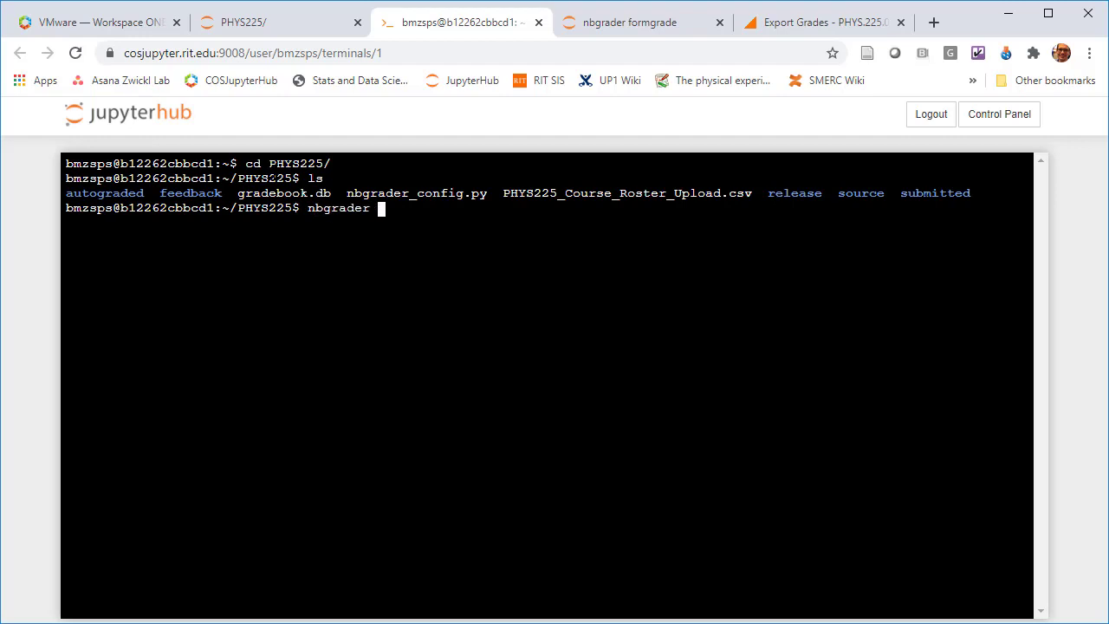
{"action": "type", "text": "db"}
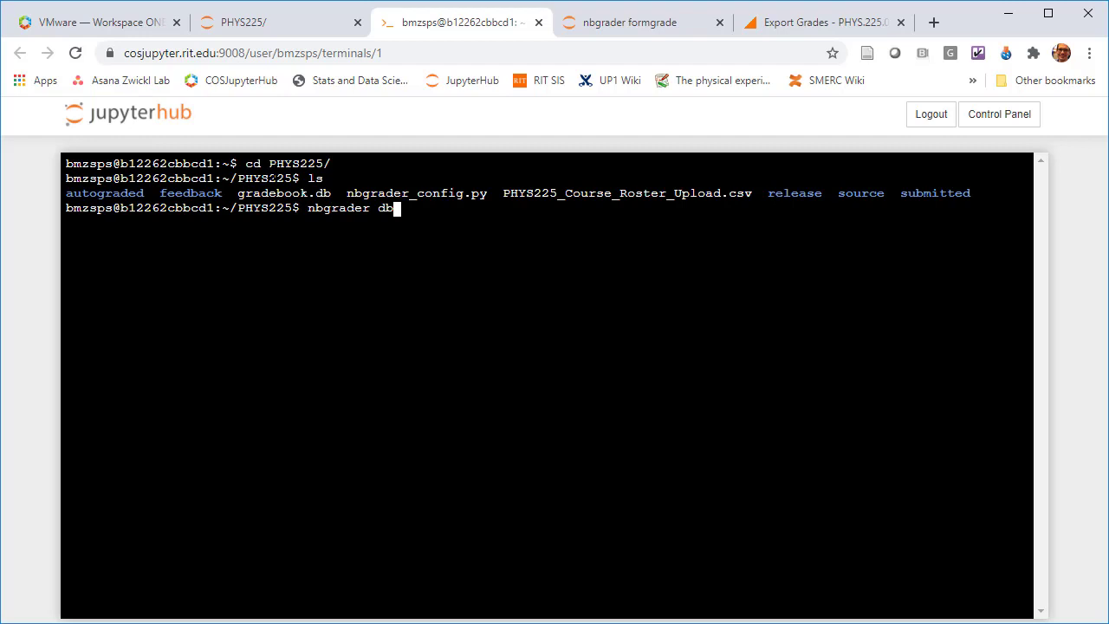
{"action": "type", "text": "student"}
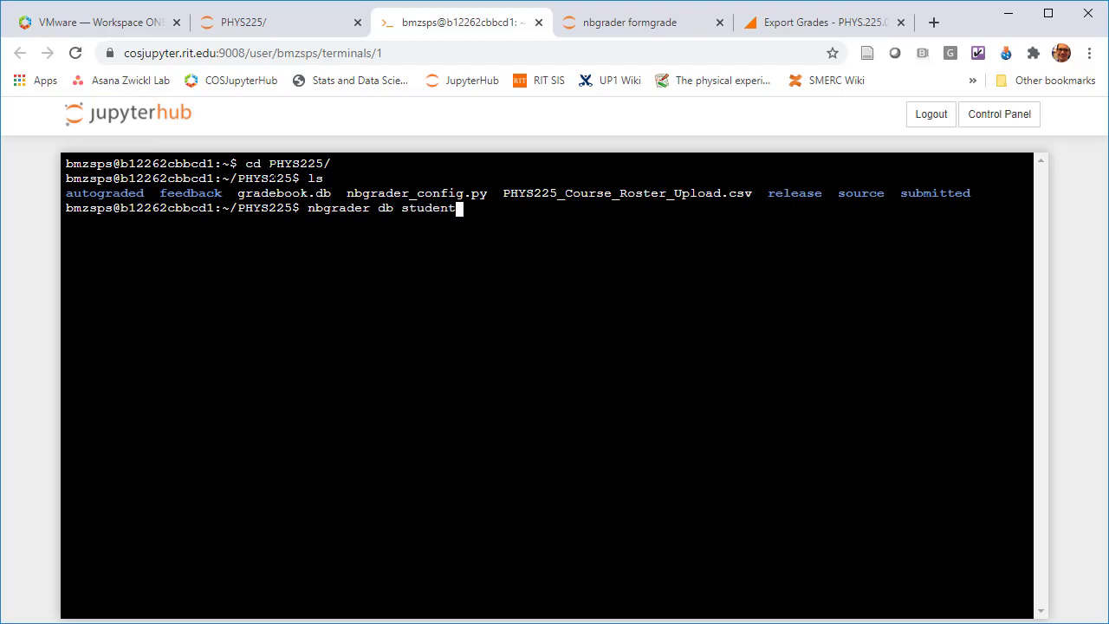
{"action": "type", "text": "import"}
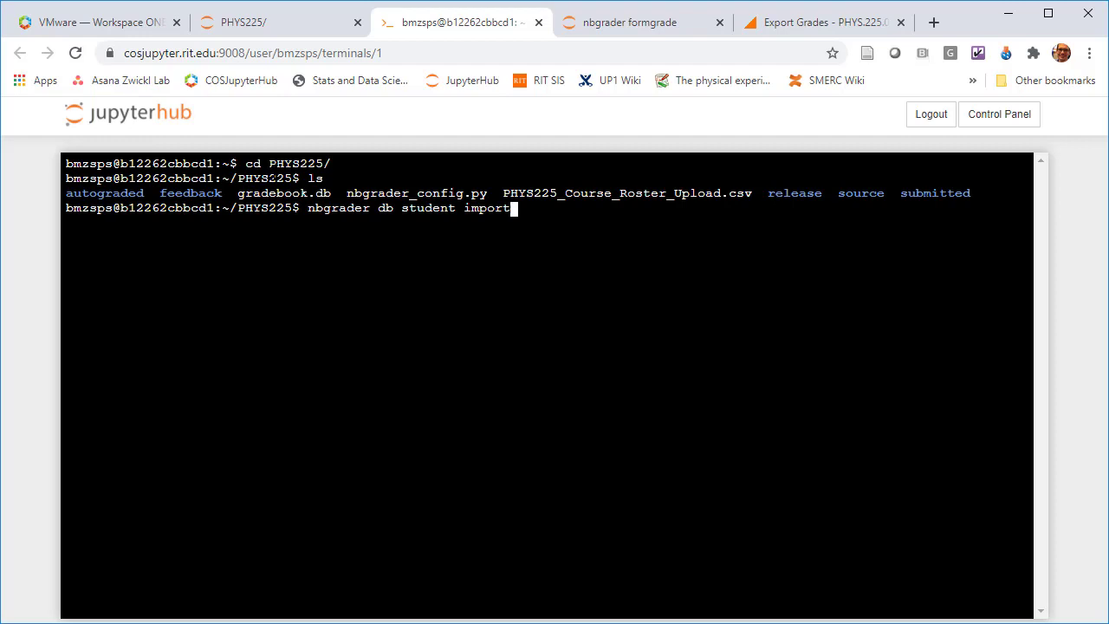
{"action": "type", "text": "PHYS225_Course_Roster_Upload.csv"}
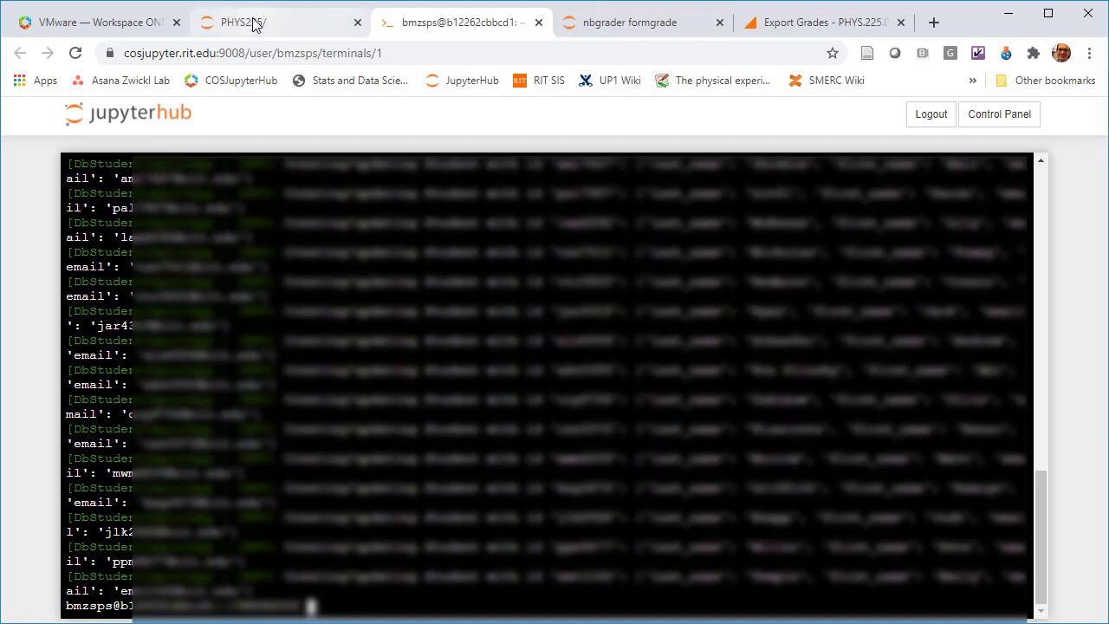
{"action": "left_click", "coordinate": [260, 24]}
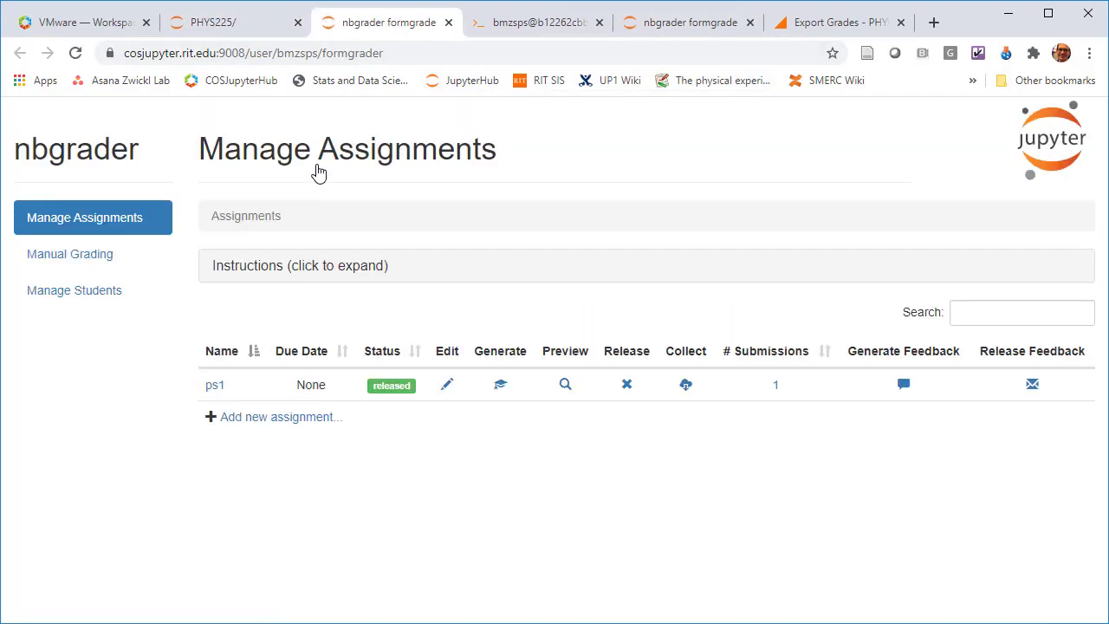
{"action": "mouse_move", "coordinate": [84, 293]}
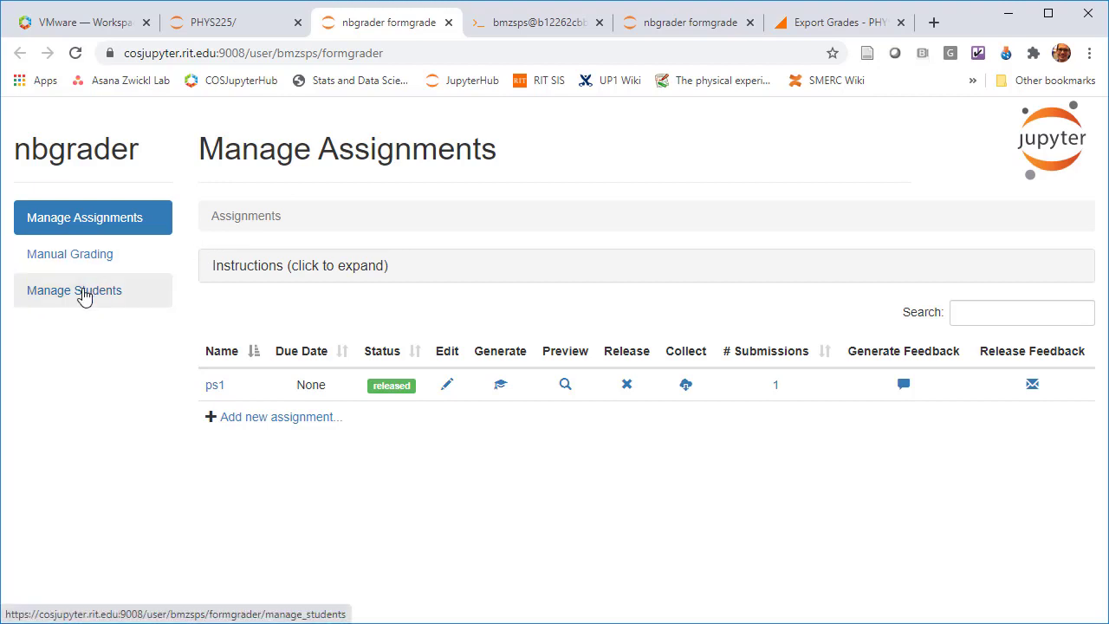
Open Manage Students and scroll through the imported roster's names, emails and scores
{"action": "left_click", "coordinate": [74, 290]}
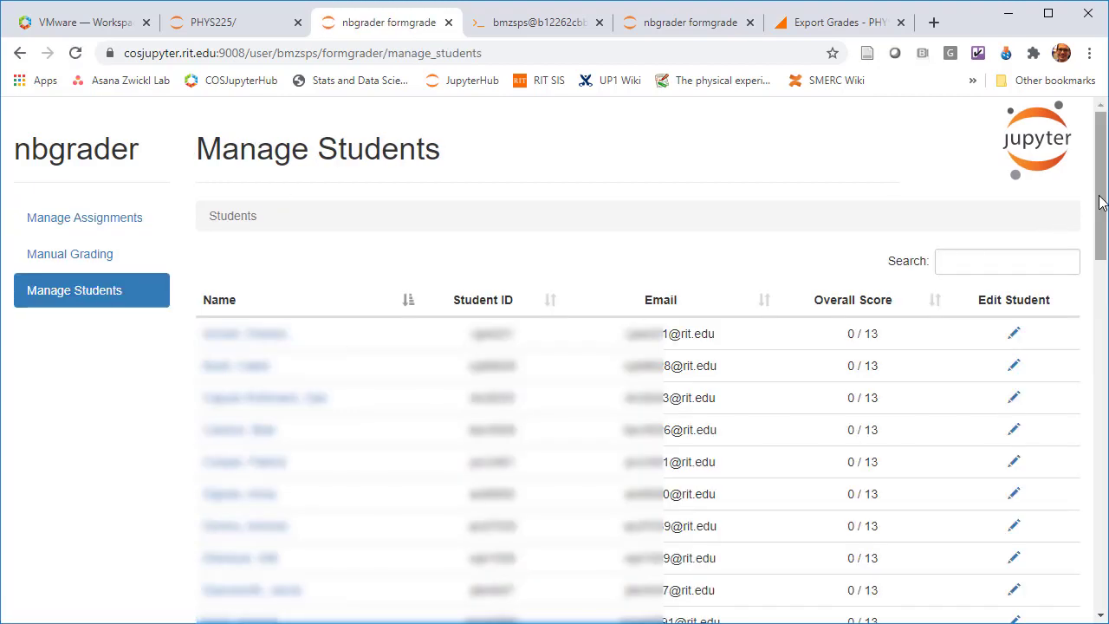
{"action": "scroll", "scroll_direction": "down", "scroll_amount": 3}
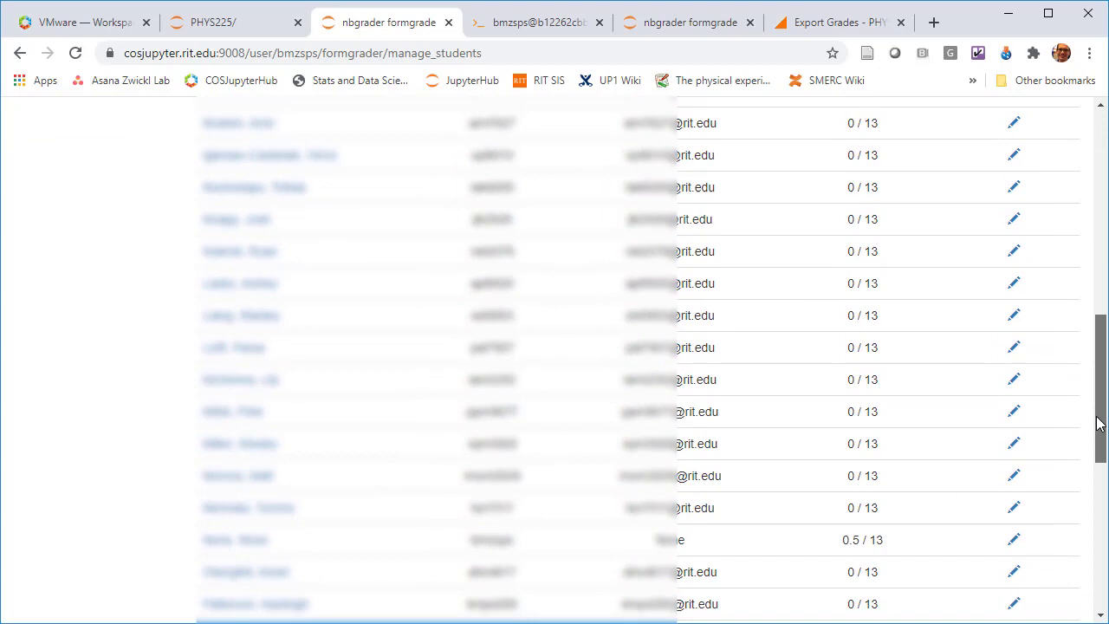
{"action": "scroll", "scroll_direction": "up", "scroll_amount": 3}
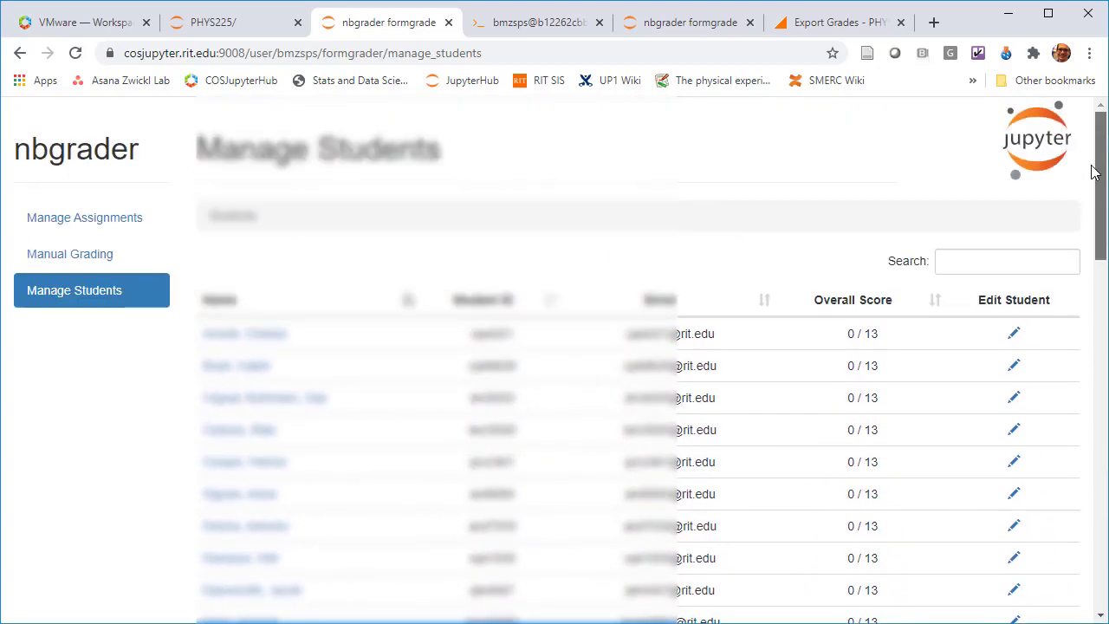